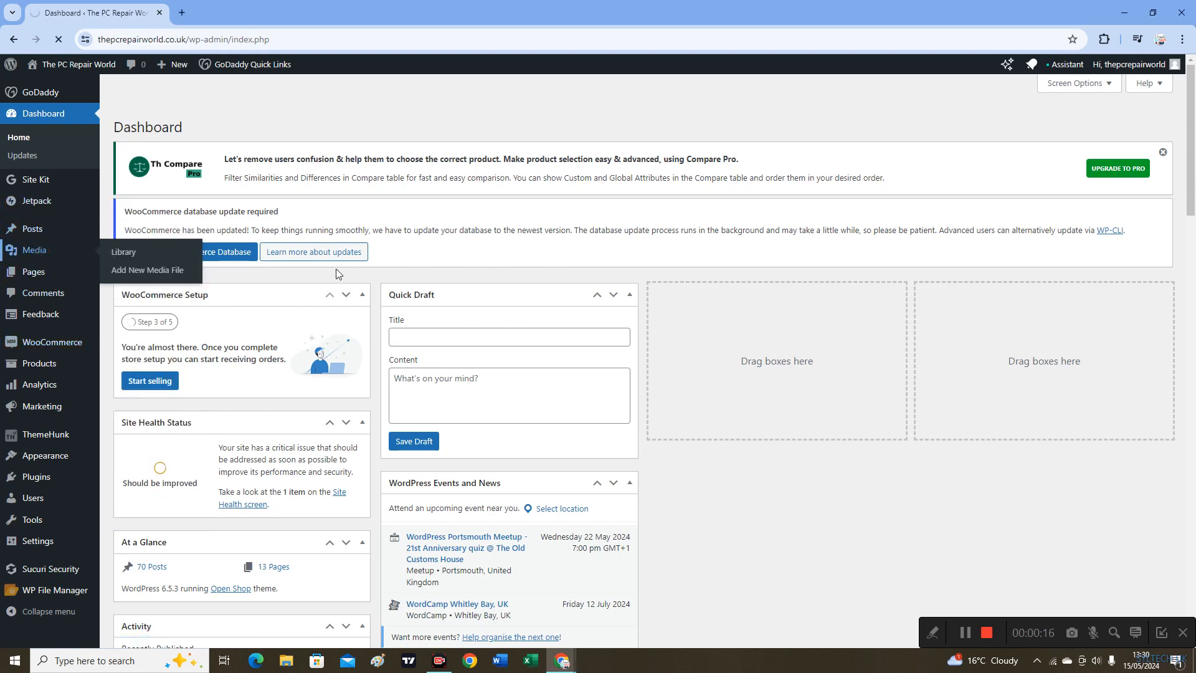
# Show the Media Library's Add New Media File upload panel, which reports a 100 MB limit
pyautogui.click(124, 252)
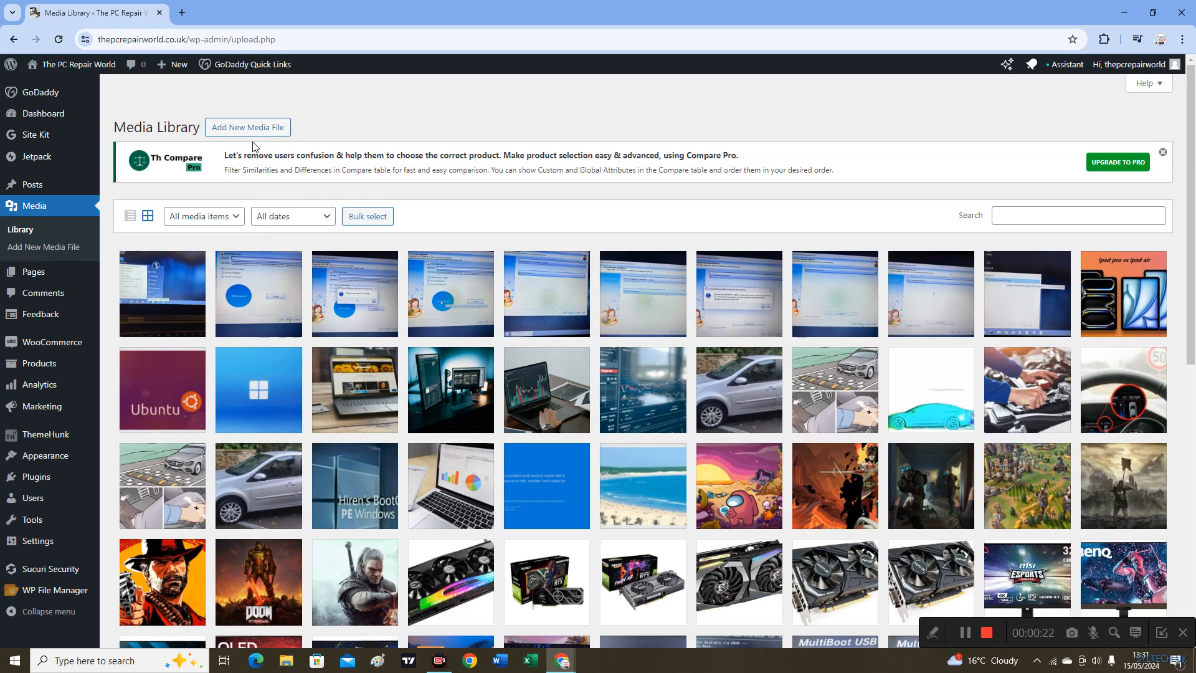
pyautogui.click(247, 127)
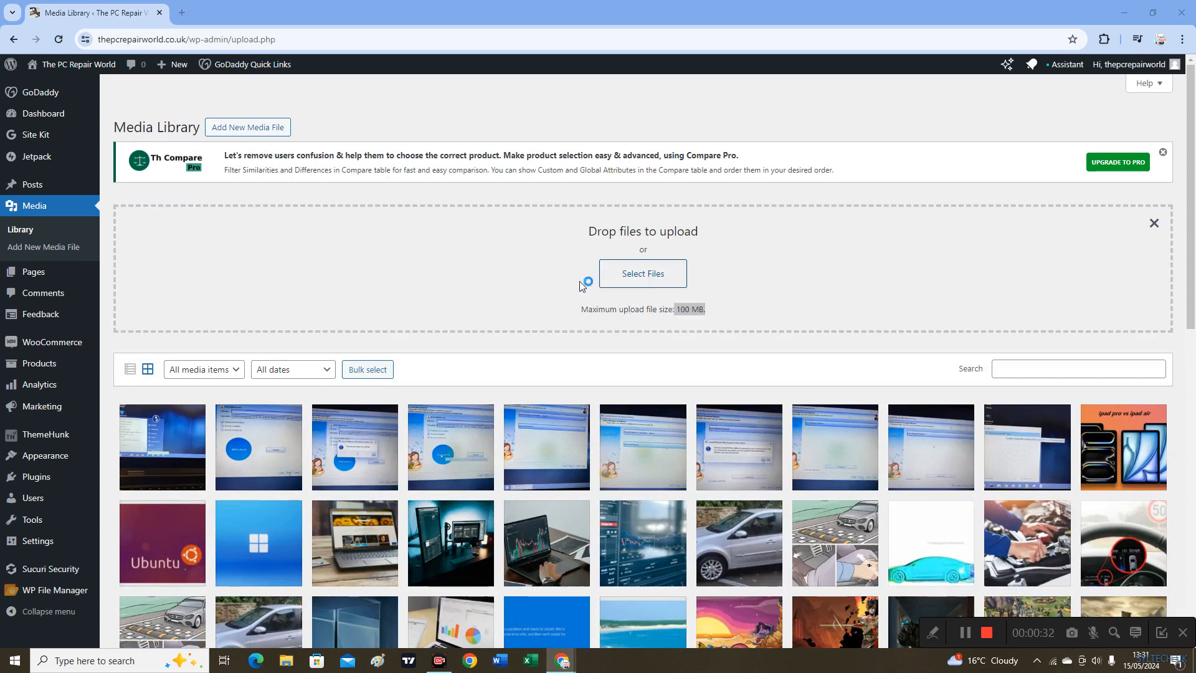
pyautogui.click(641, 273)
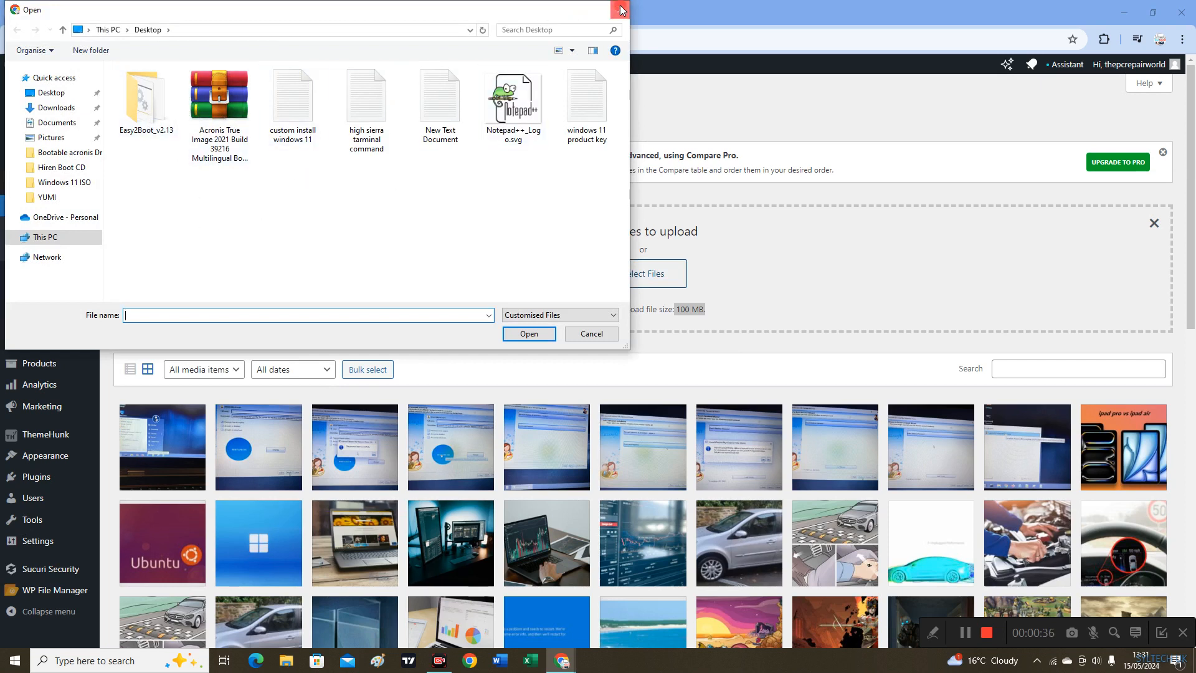
pyautogui.click(623, 8)
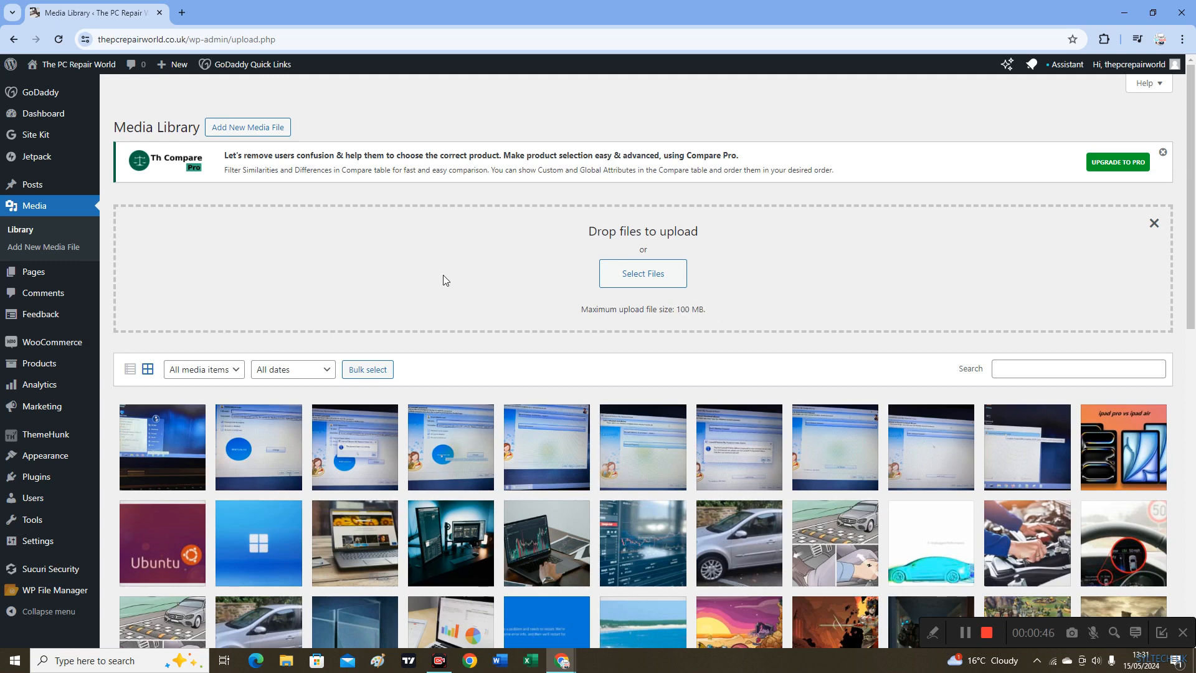
pyautogui.moveTo(475, 314)
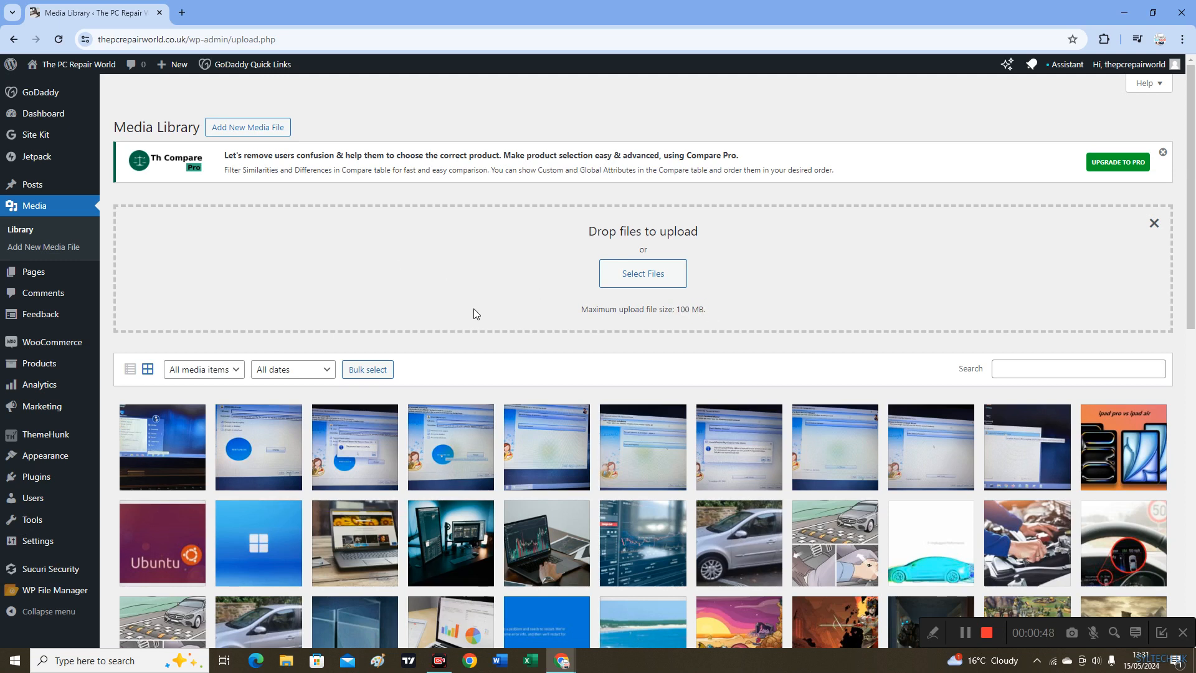
pyautogui.moveTo(363, 236)
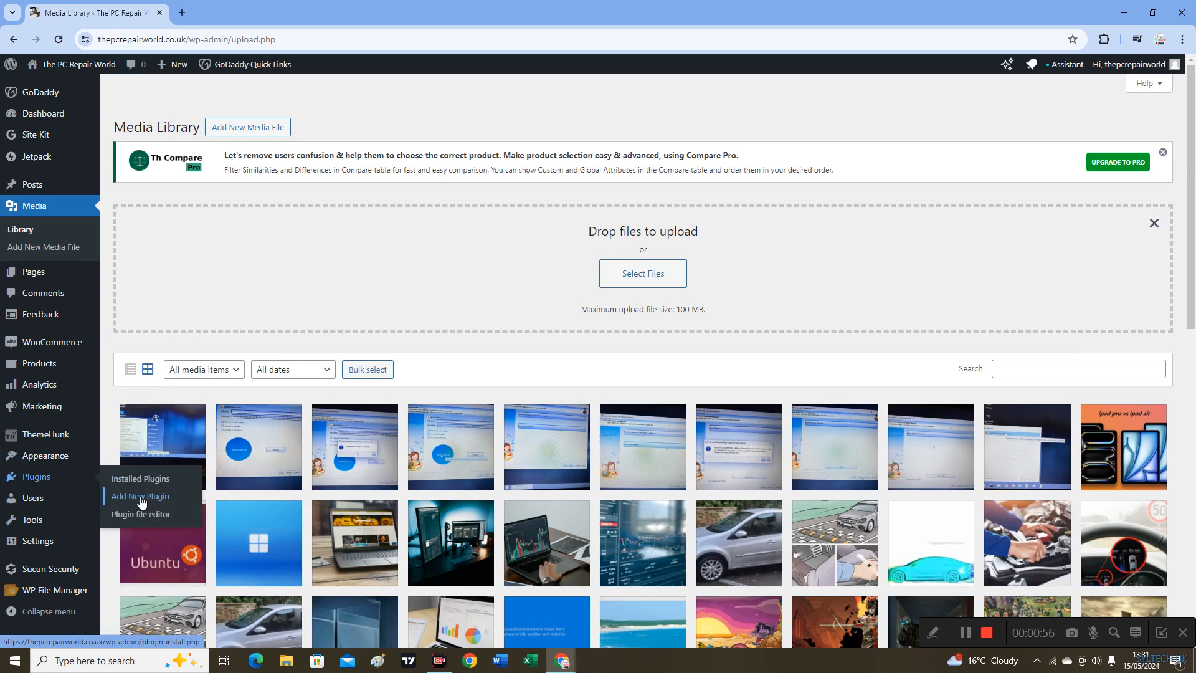
# Search the Add Plugins directory for 'increase maximum upload file size'
pyautogui.click(139, 496)
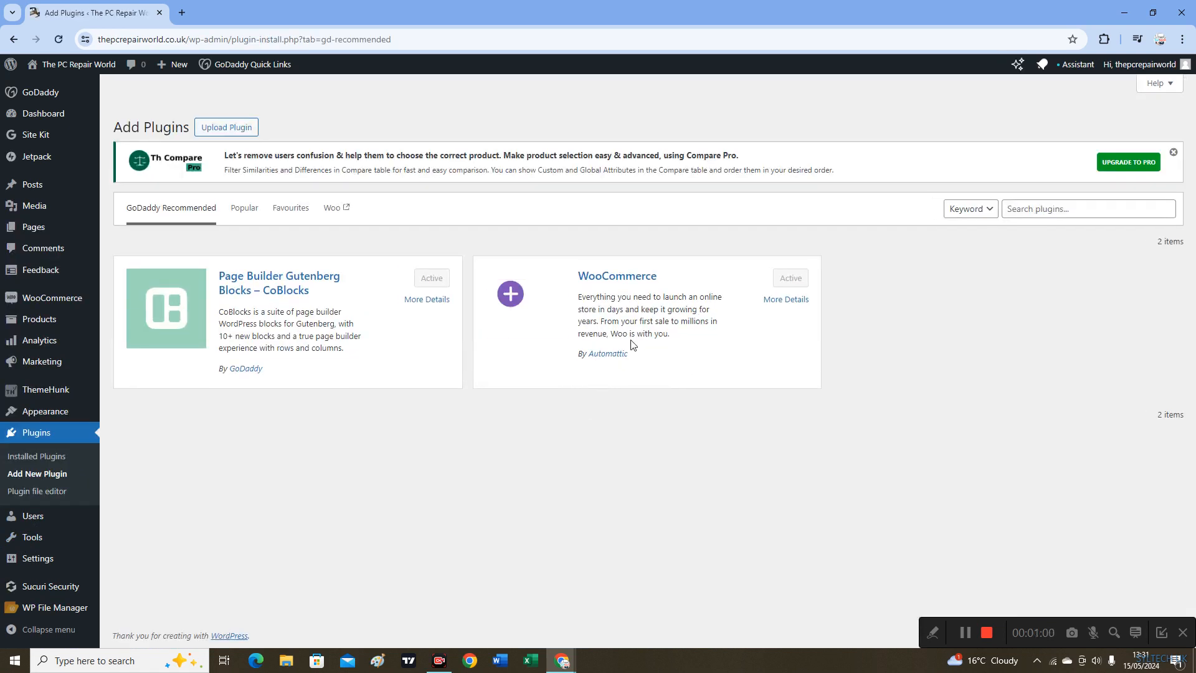
pyautogui.click(1083, 208)
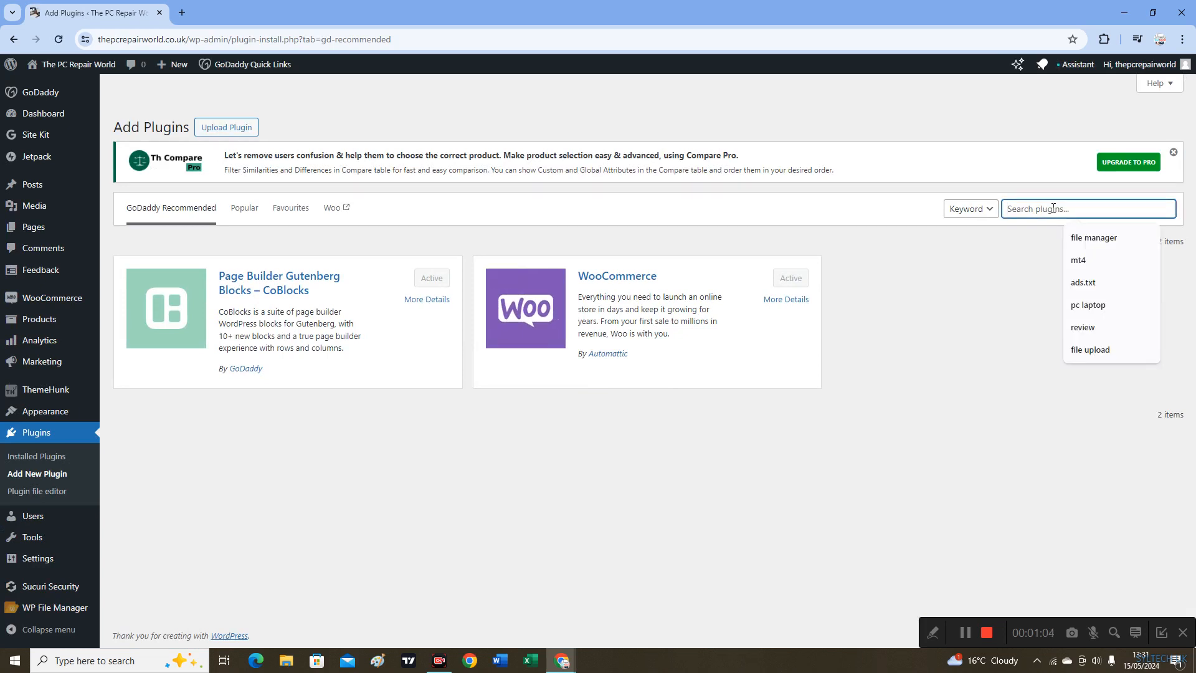
pyautogui.write('increa')
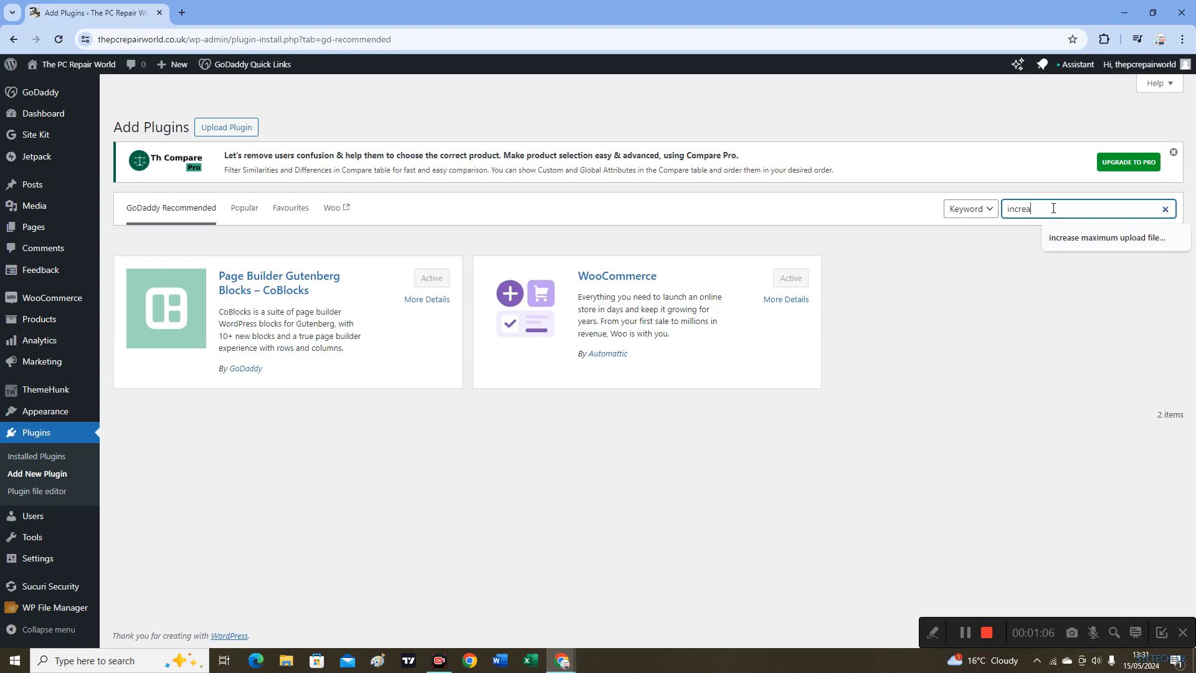
pyautogui.write('increase m')
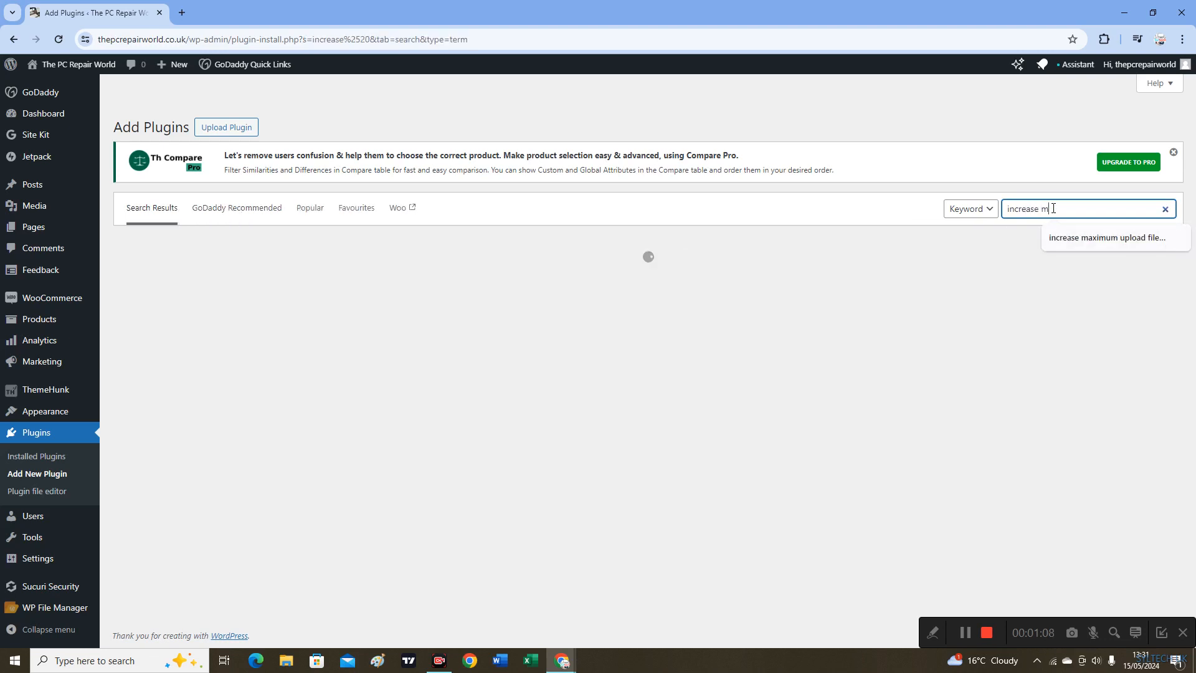
pyautogui.write('aximum')
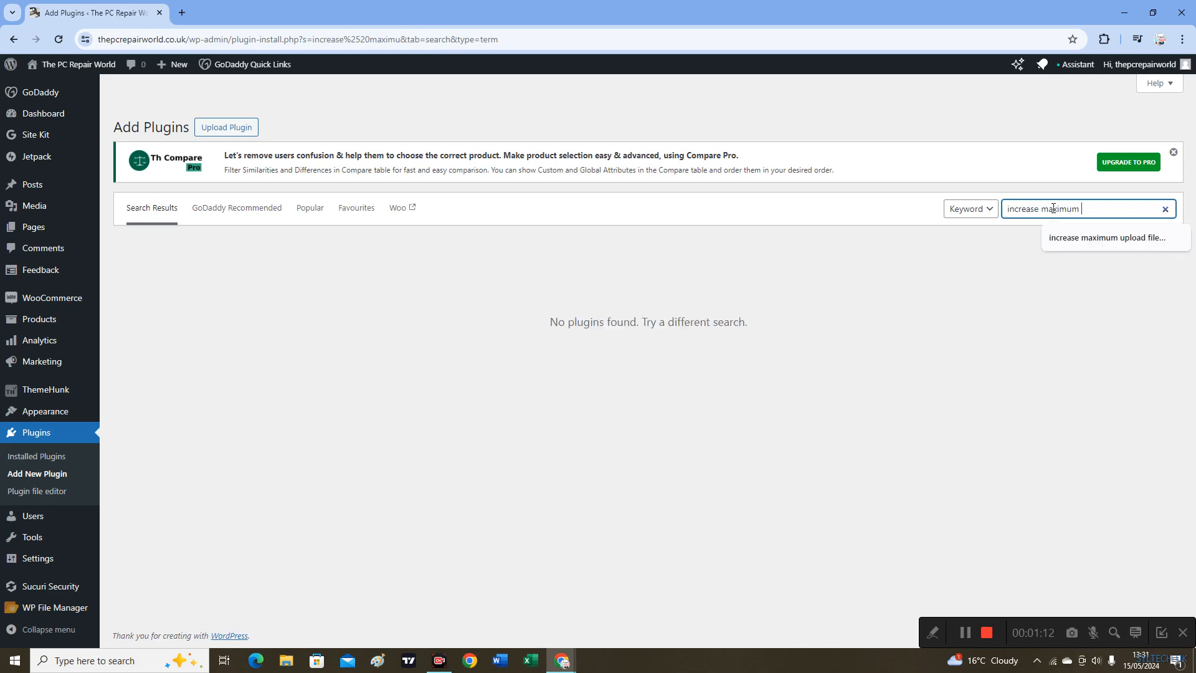
pyautogui.write('upload file size')
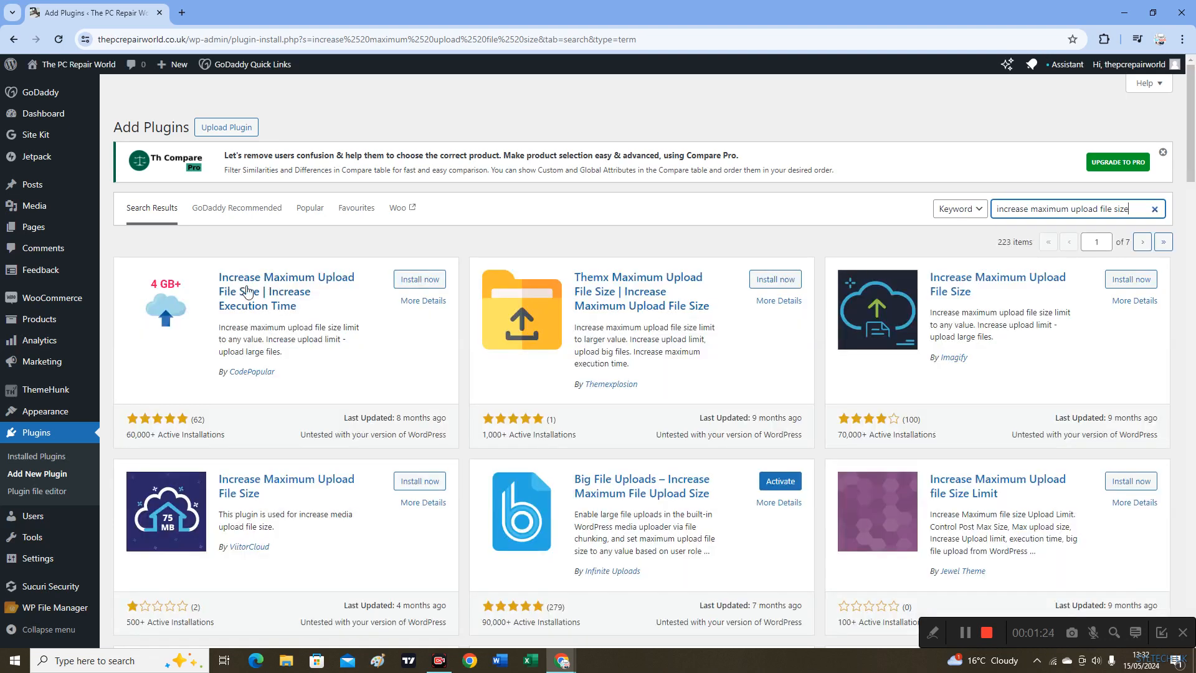
pyautogui.moveTo(243, 383)
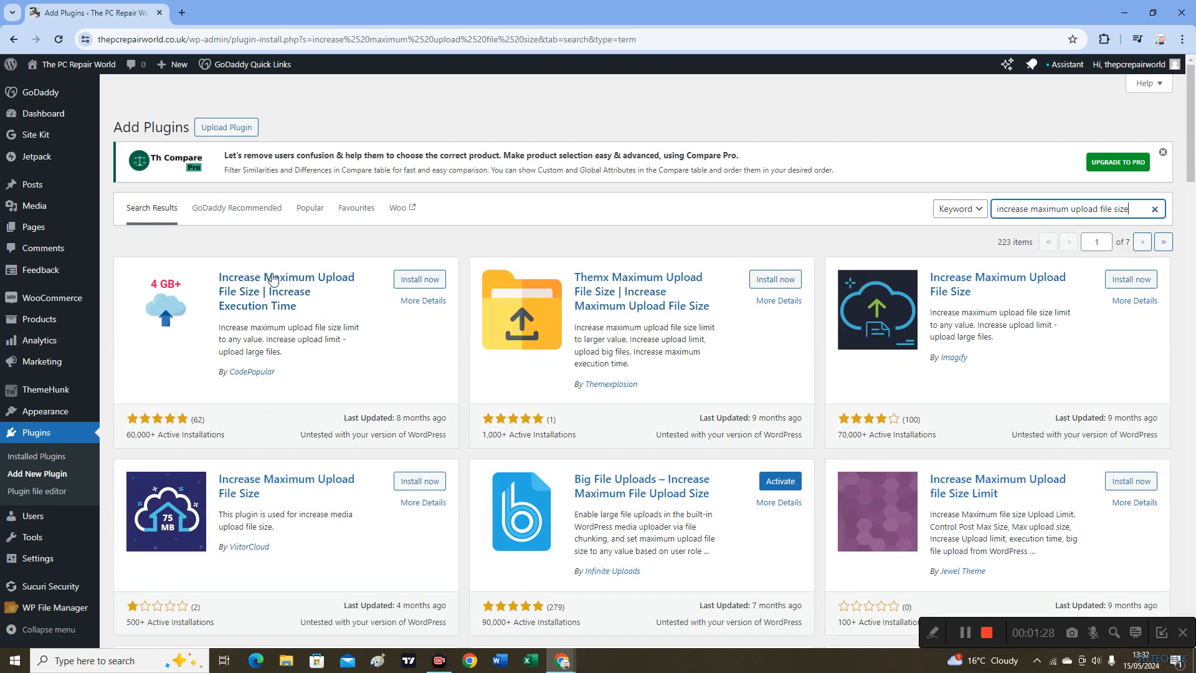
# Install and activate the CodePopular 'Increase Maximum Upload File Size' plugin
pyautogui.click(418, 278)
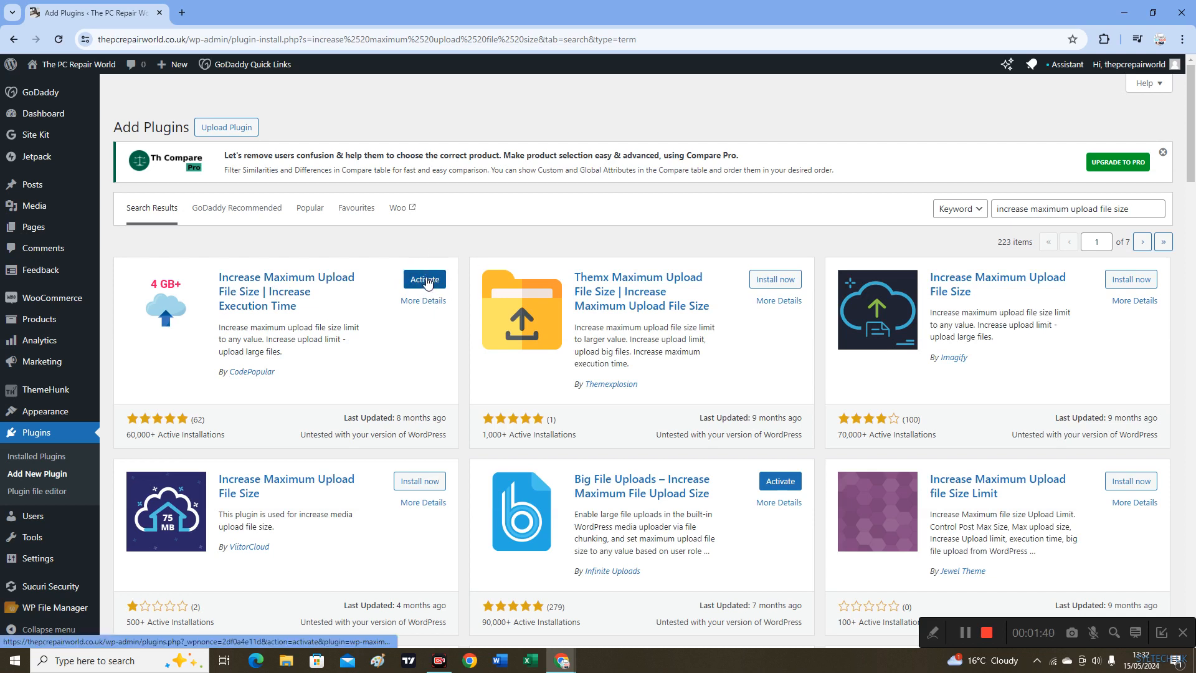
pyautogui.click(424, 278)
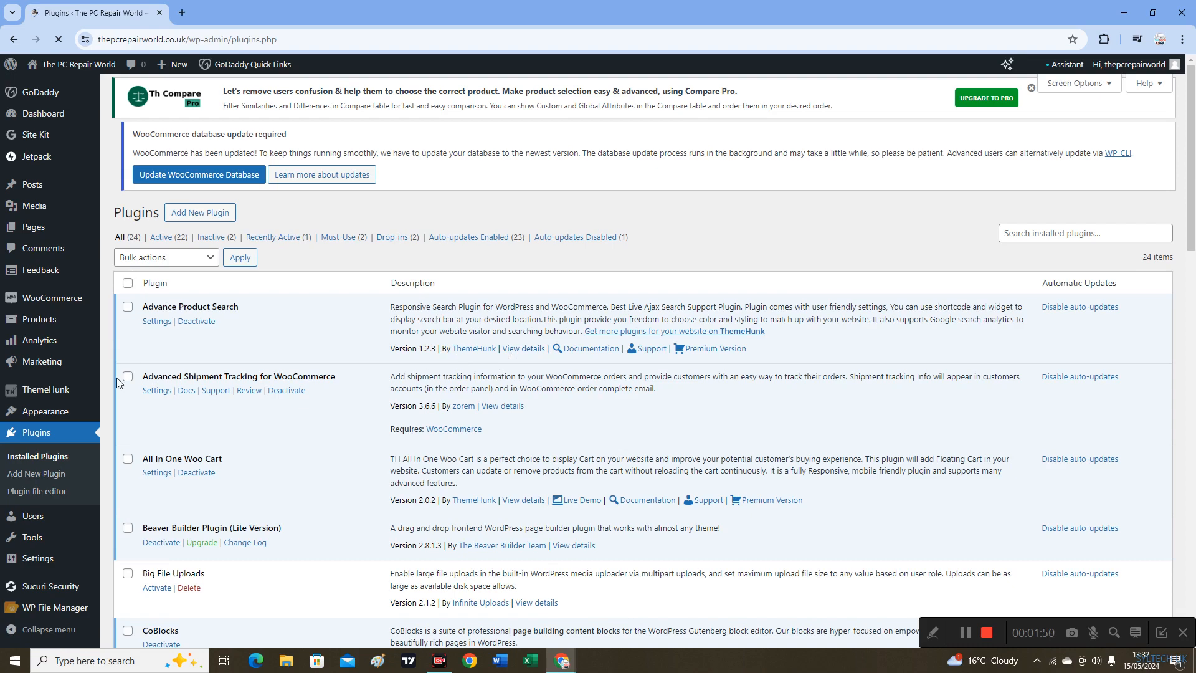
# Locate the new plugin in Installed Plugins and go to Media > Increase Upload Limit
pyautogui.scroll(-3)
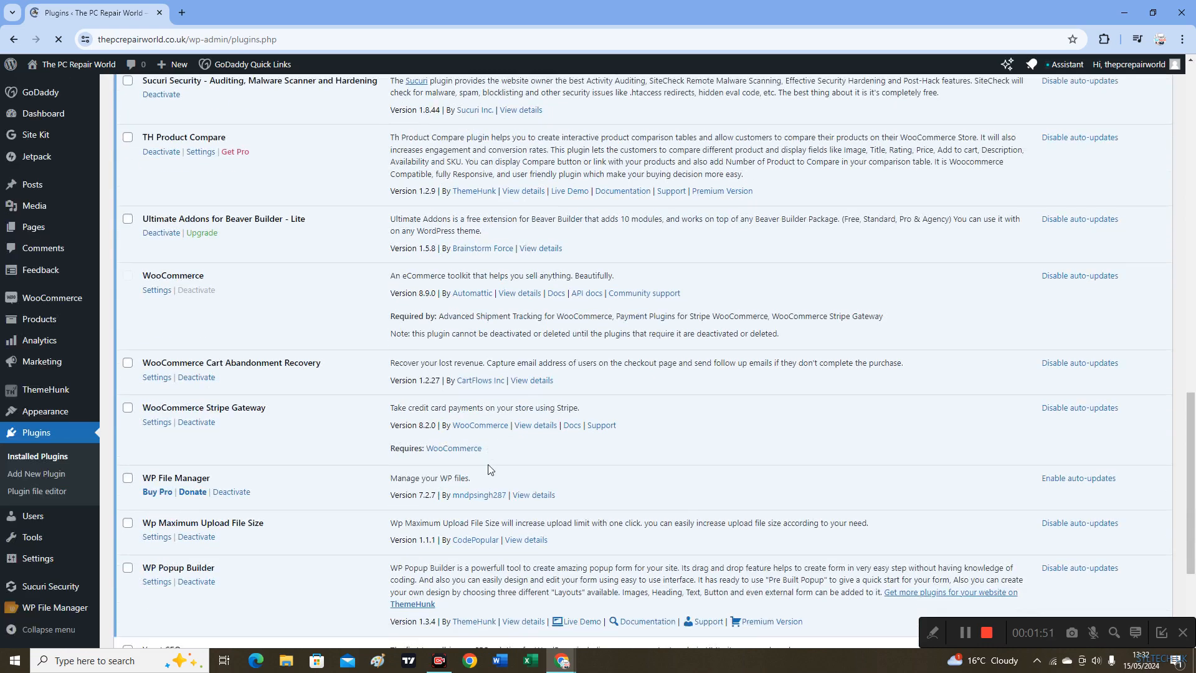
pyautogui.scroll(-3)
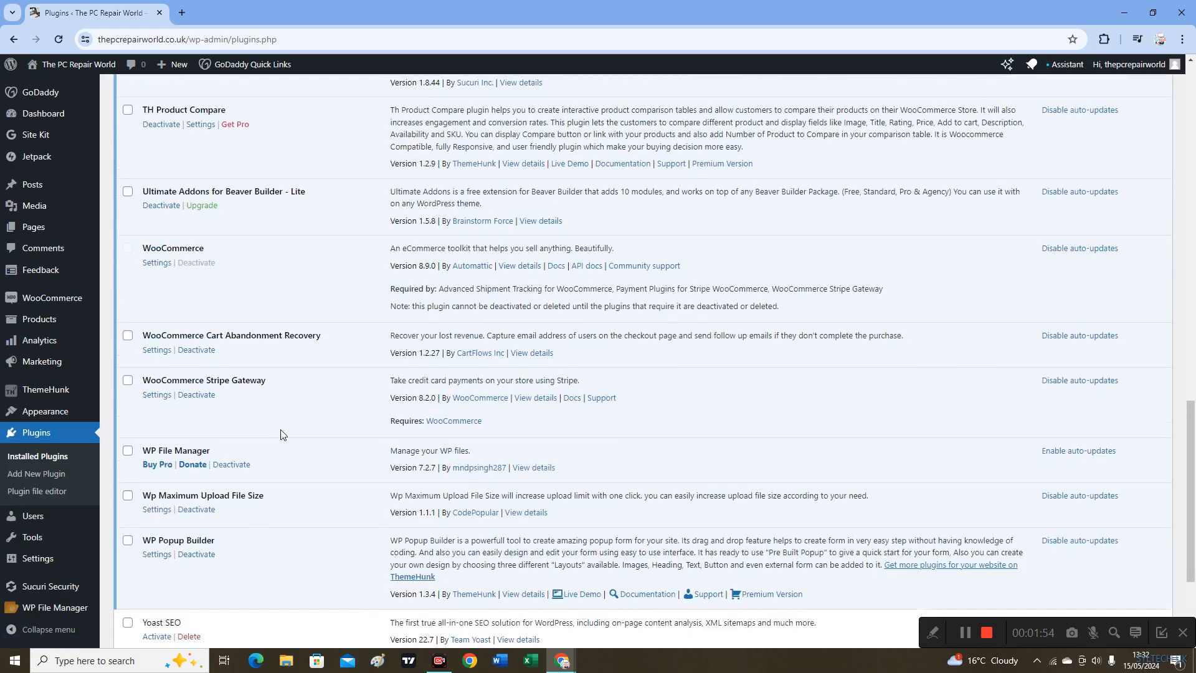
pyautogui.scroll(-3)
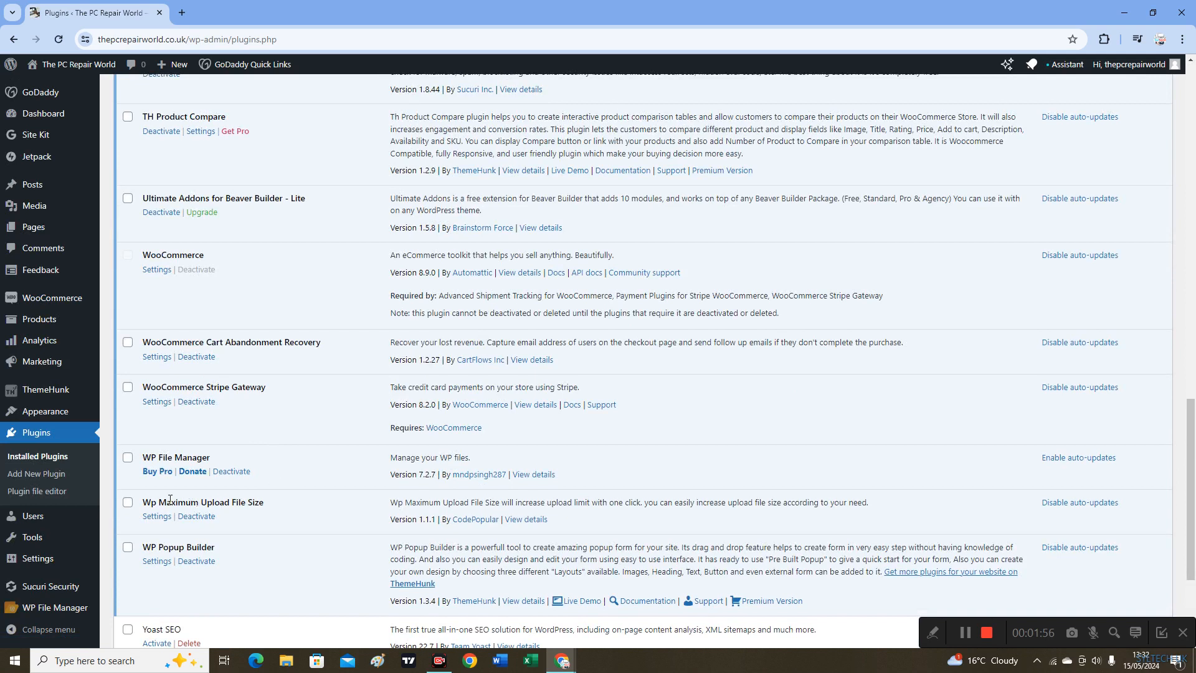
pyautogui.doubleClick(202, 502)
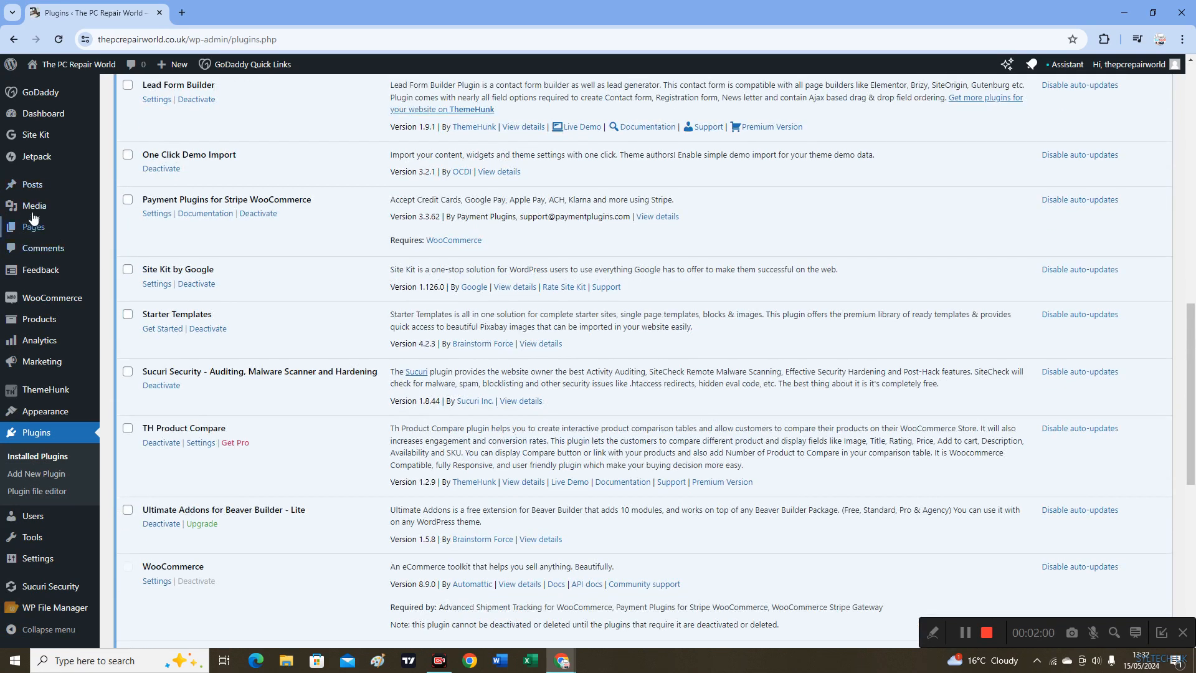
pyautogui.moveTo(33, 206)
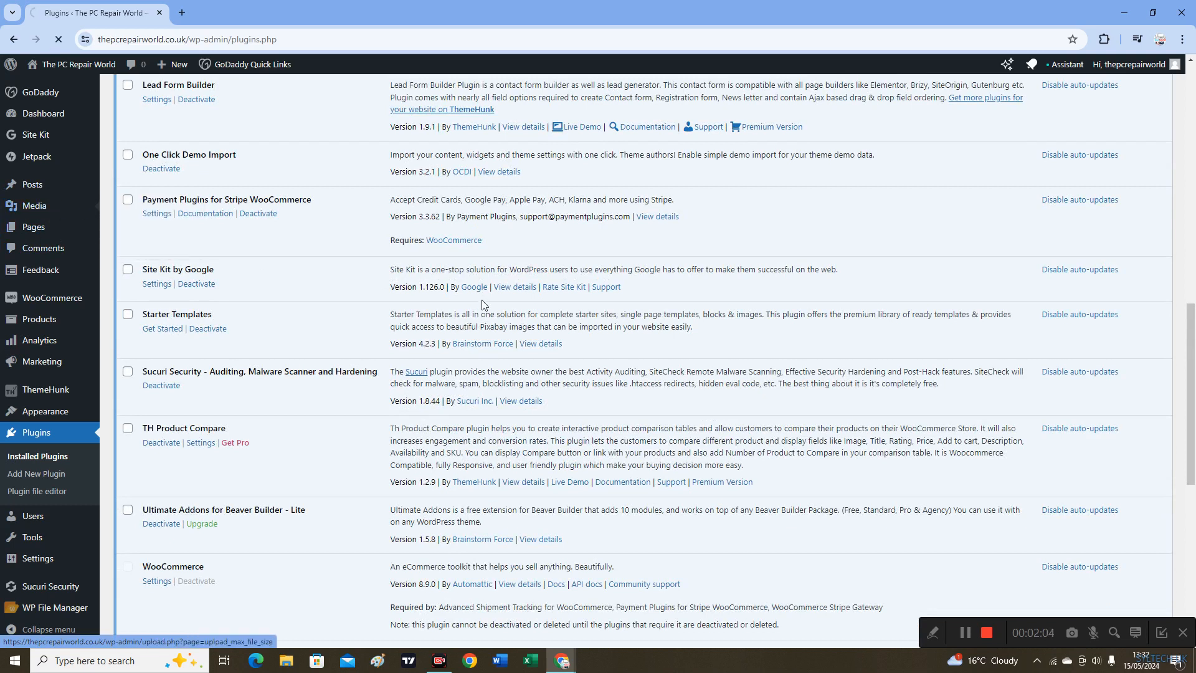
pyautogui.click(46, 264)
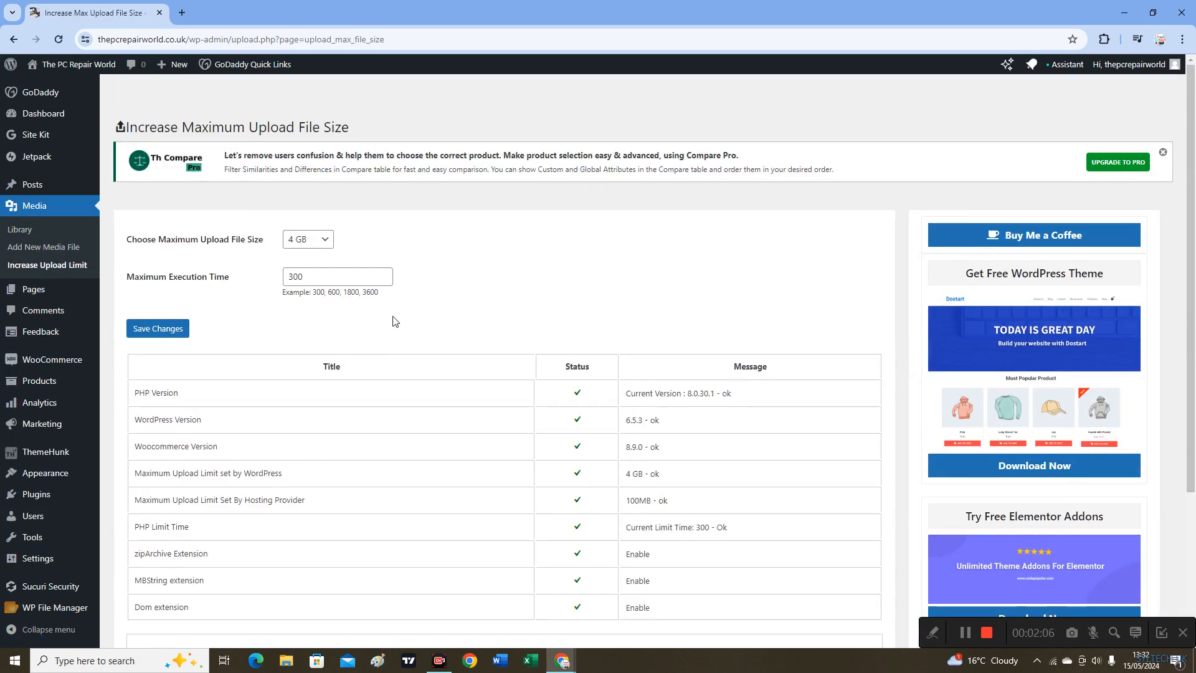
# Choose 4 GB as the maximum upload file size and save the changes
pyautogui.click(306, 240)
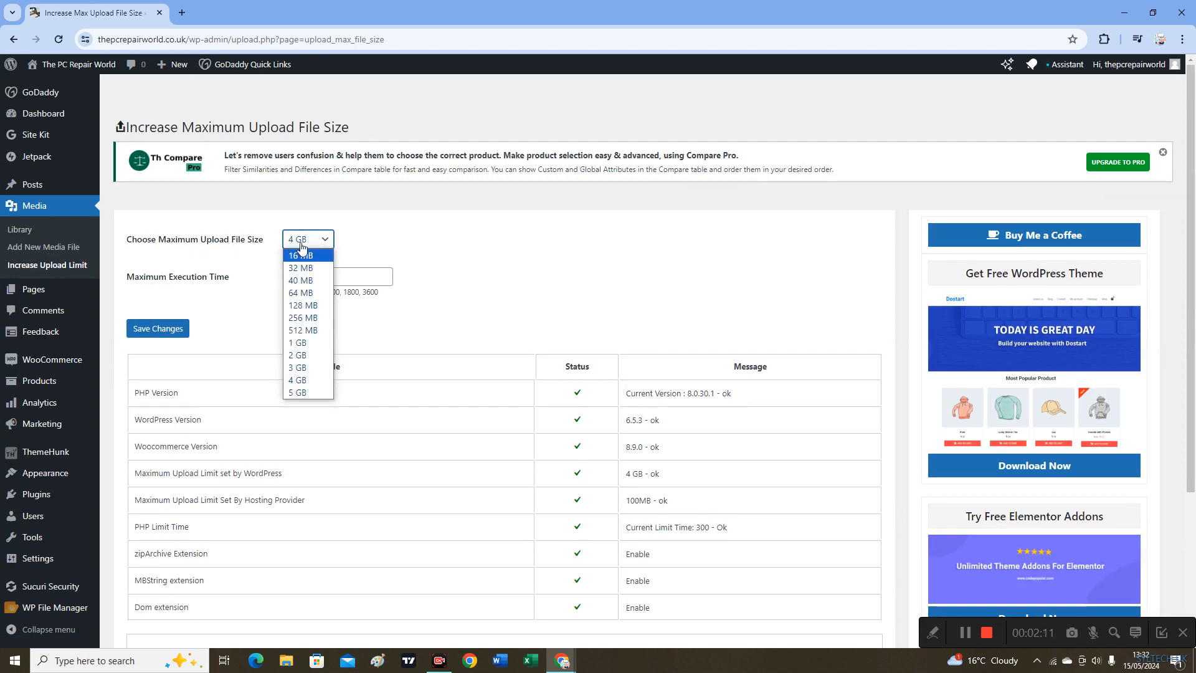
pyautogui.moveTo(298, 341)
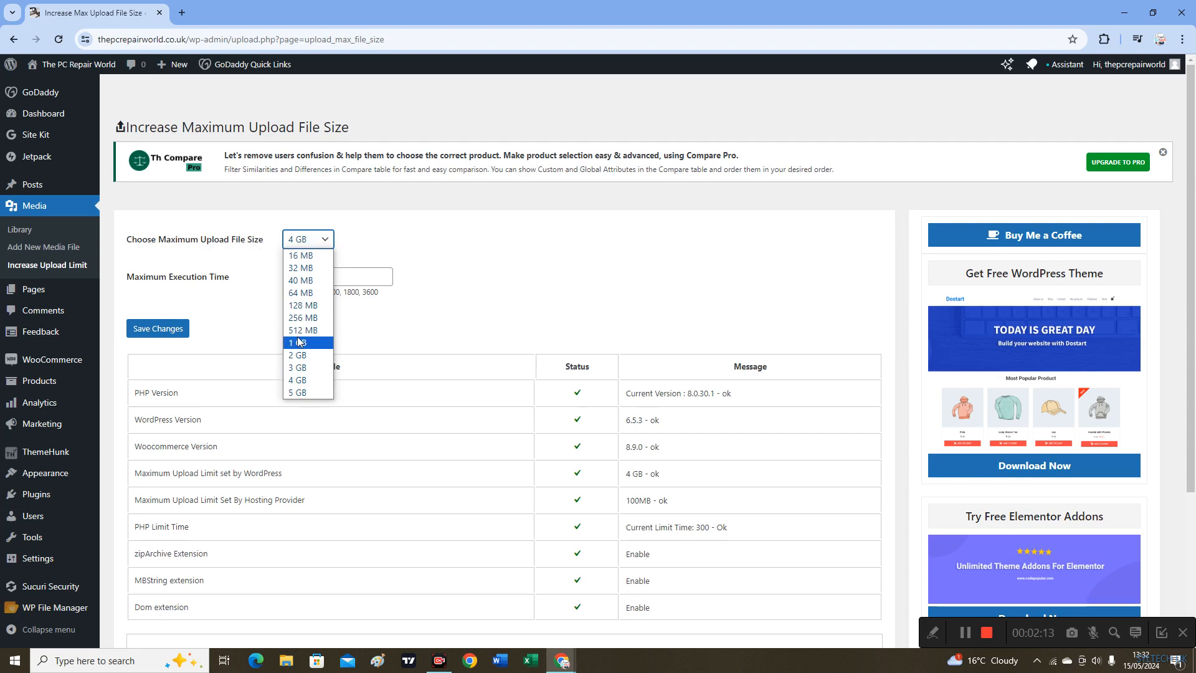
pyautogui.moveTo(305, 380)
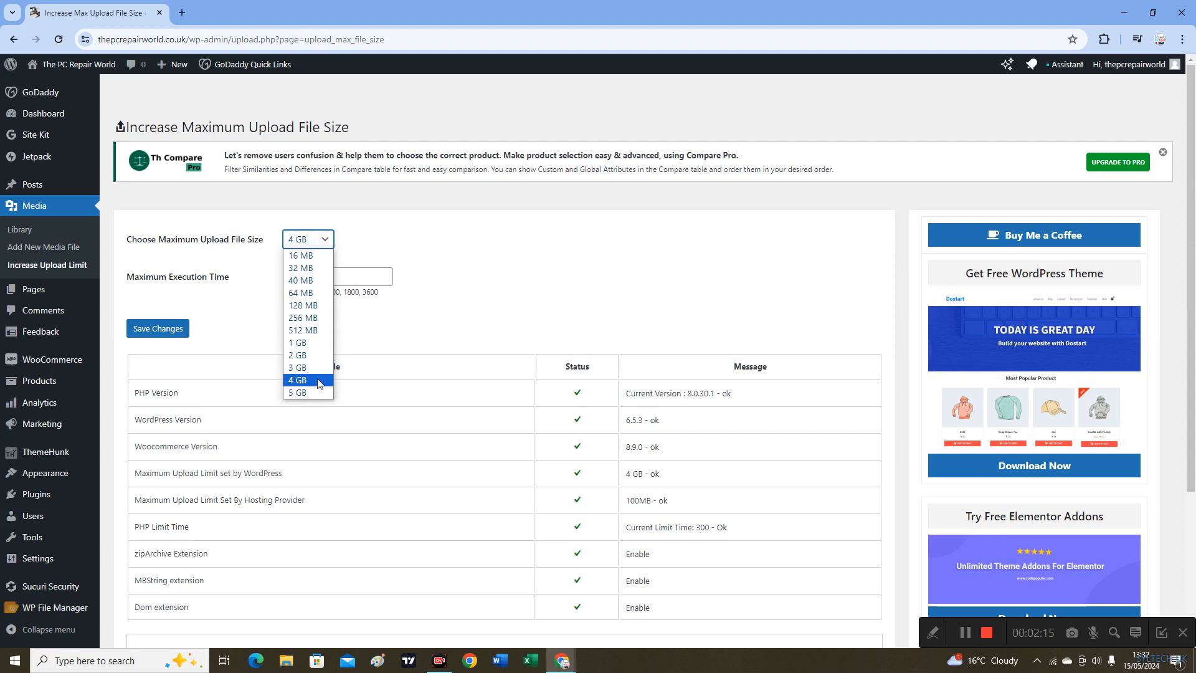
pyautogui.click(298, 380)
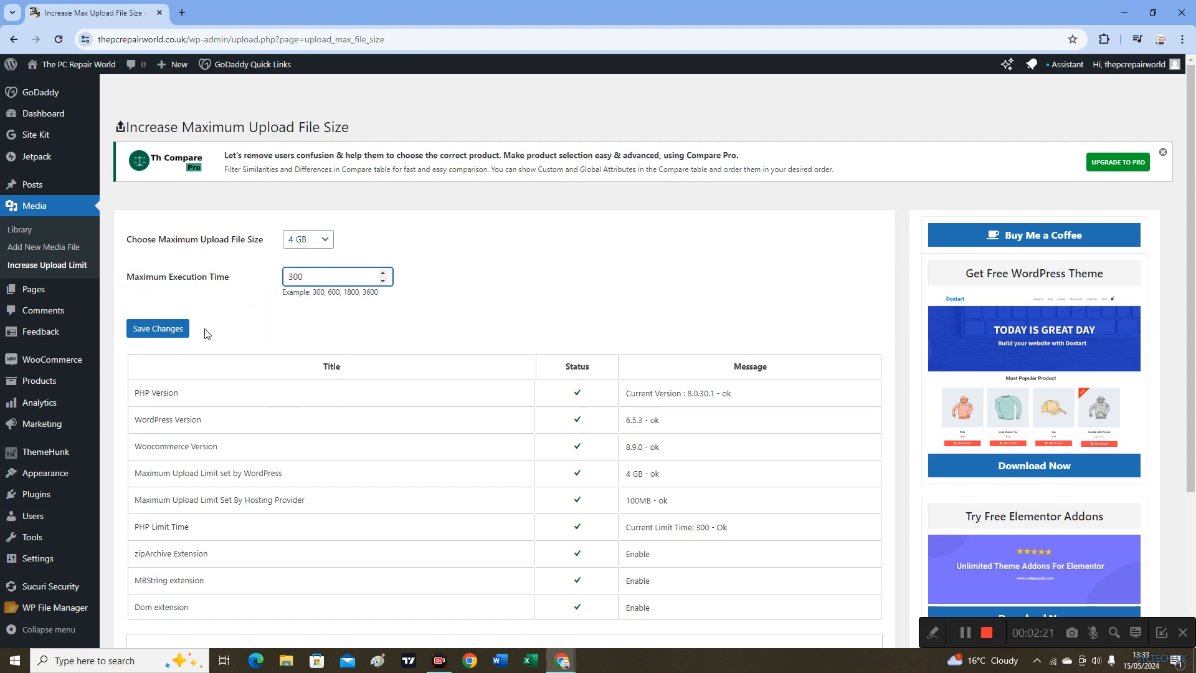
pyautogui.click(157, 328)
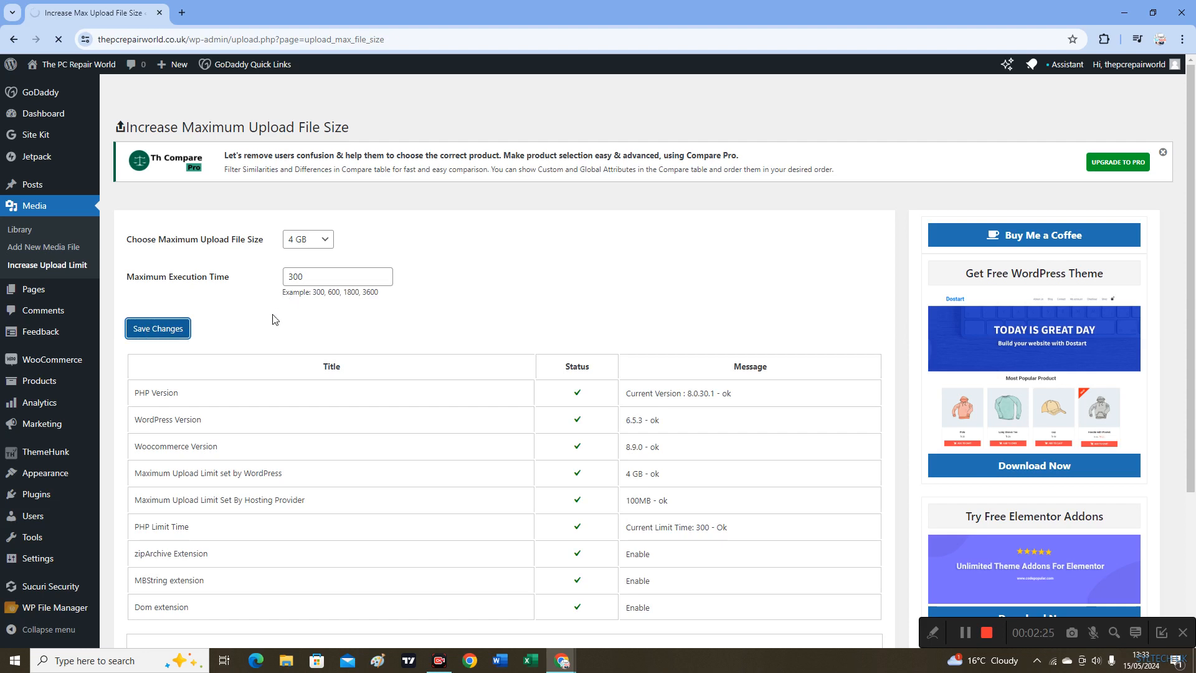
pyautogui.click(156, 327)
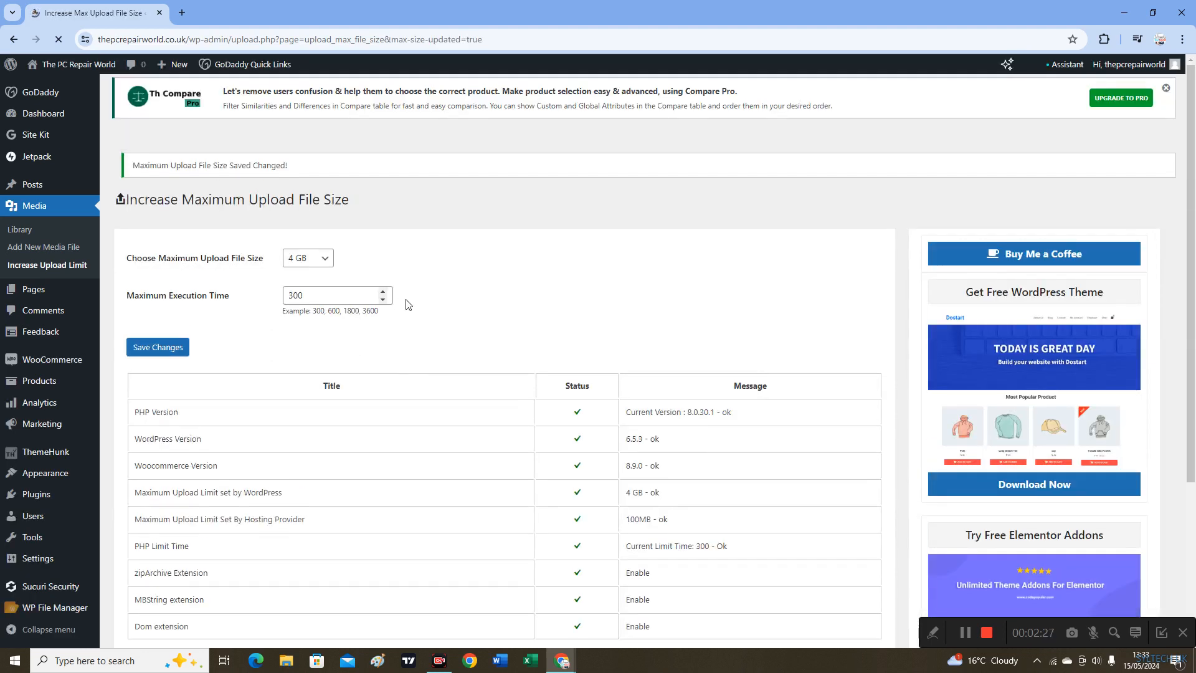
pyautogui.scroll(-3)
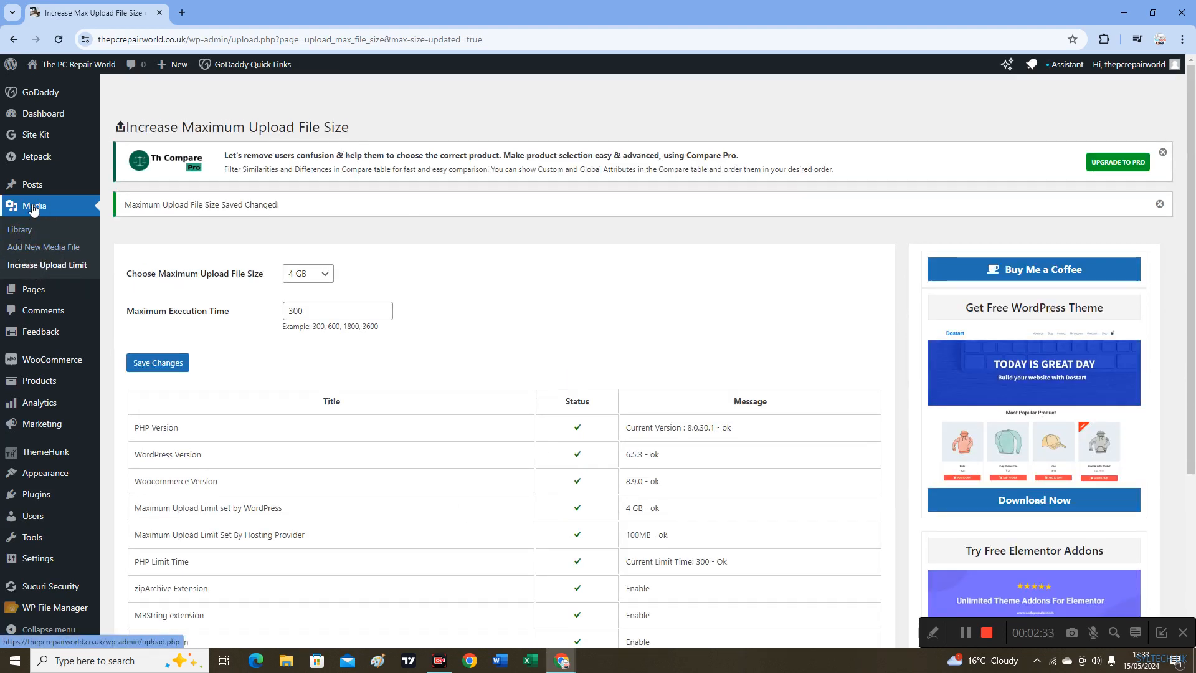
# Return to the Media Library upload panel and highlight its new 4 GB maximum size note
pyautogui.click(22, 229)
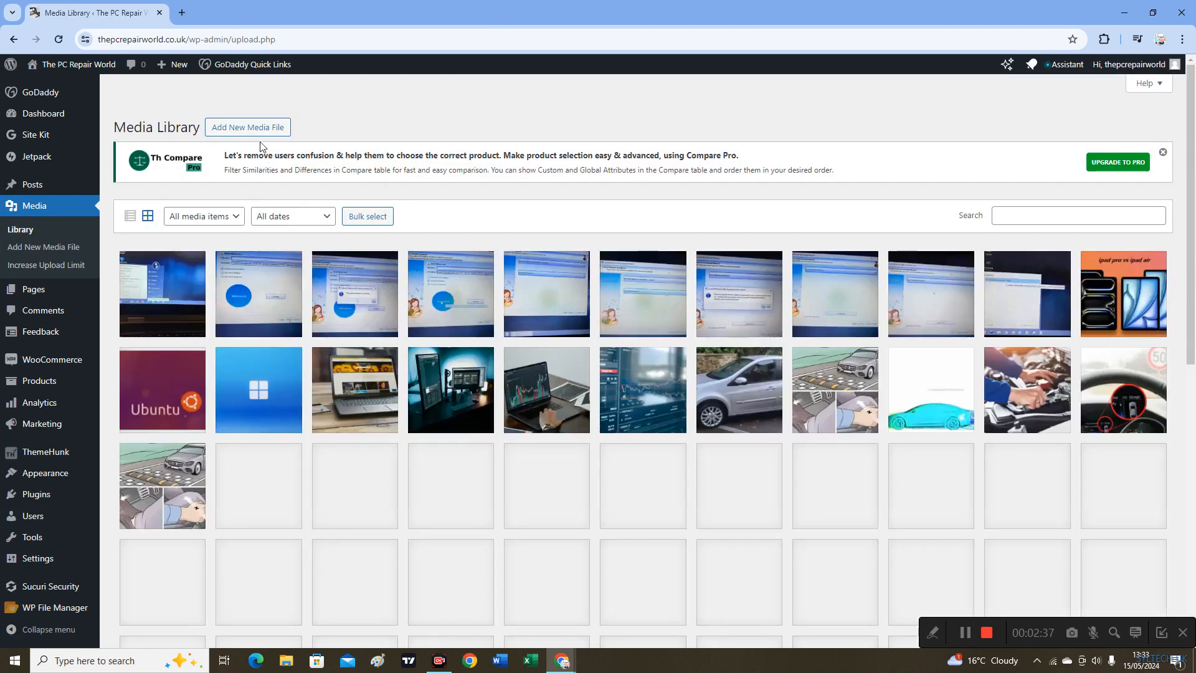
pyautogui.click(246, 127)
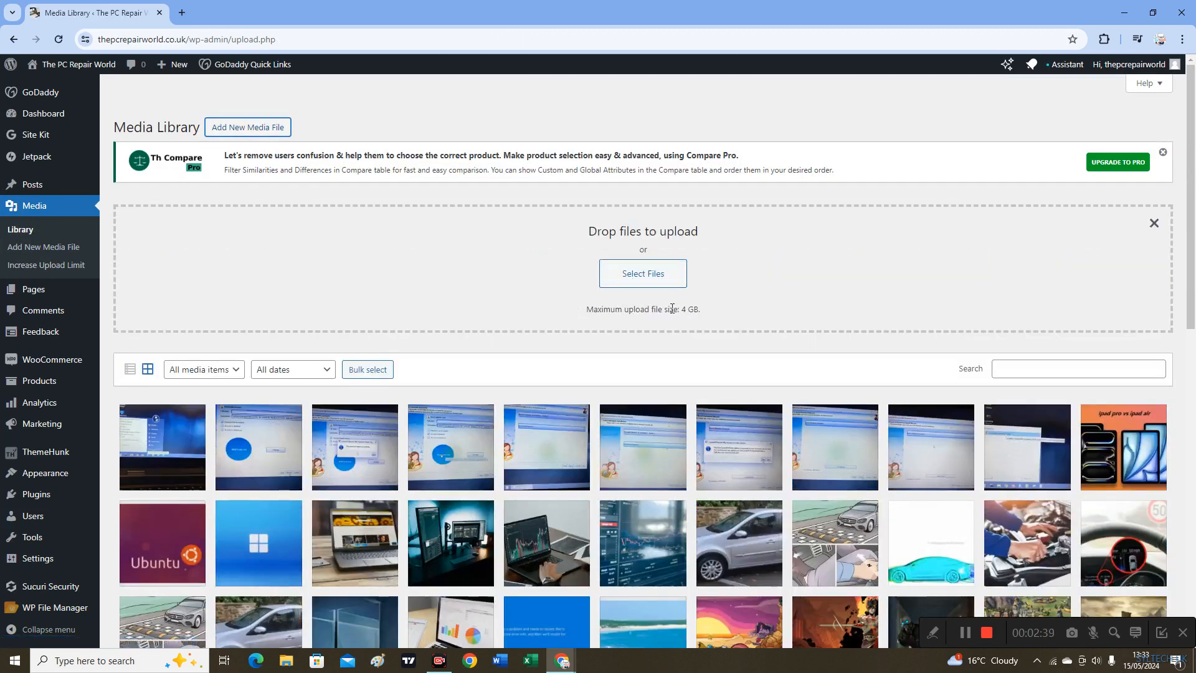
pyautogui.tripleClick(642, 308)
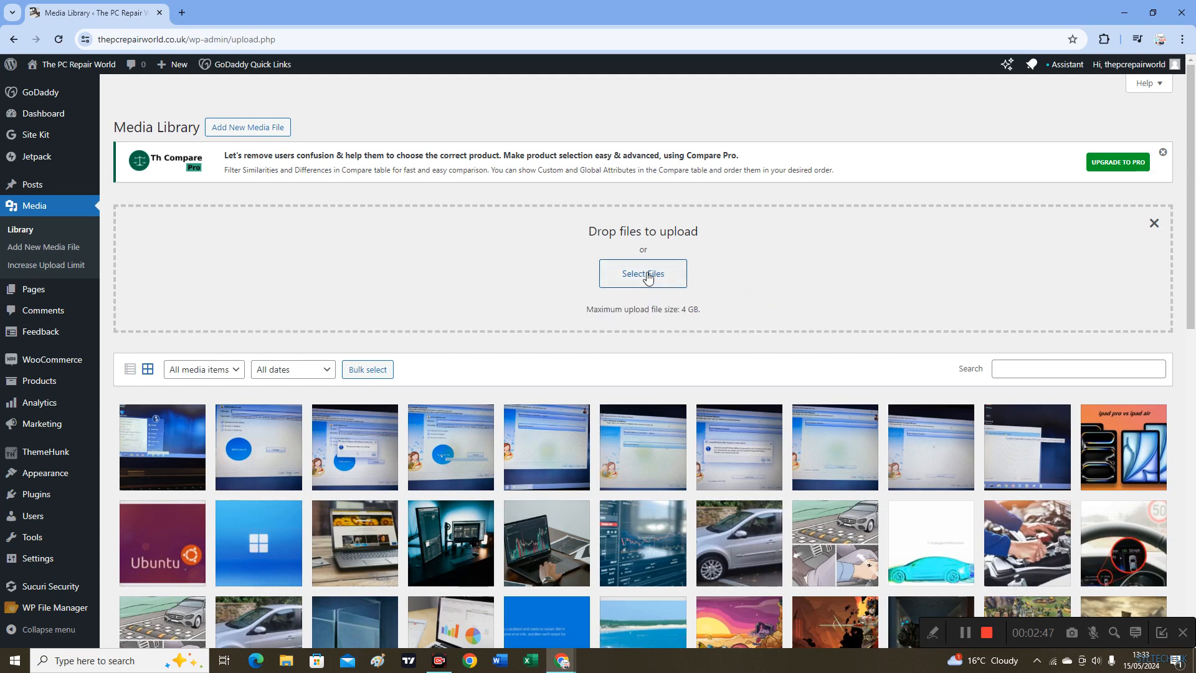
pyautogui.moveTo(548, 297)
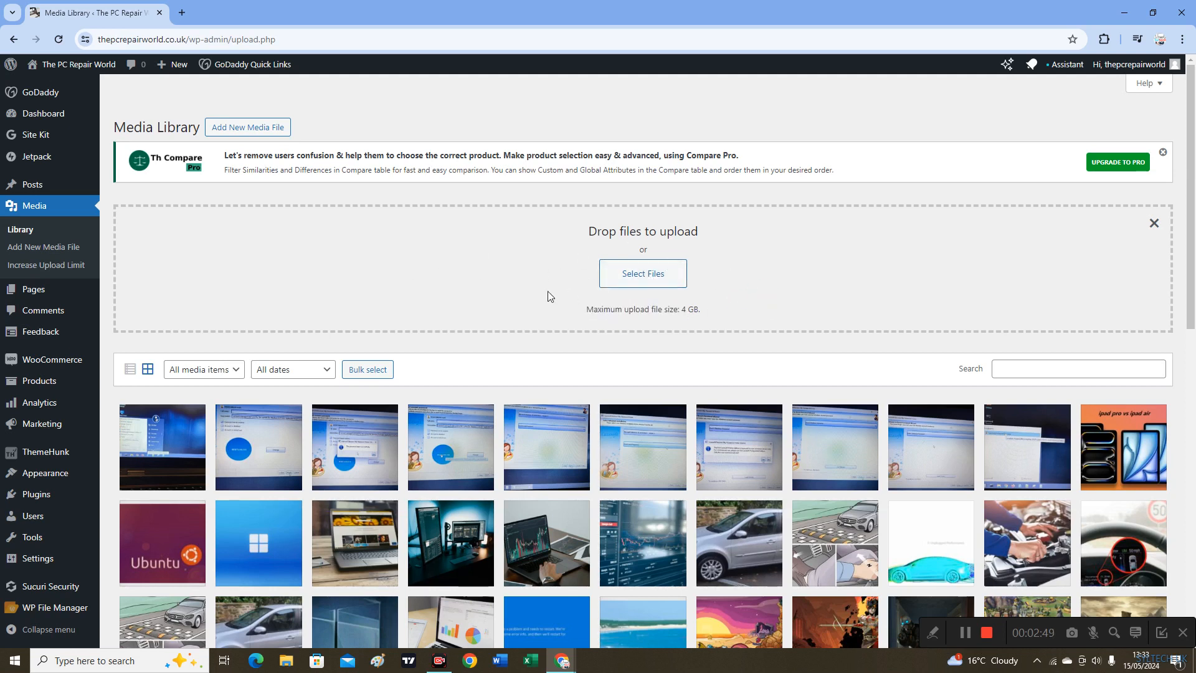
# Select the elementor zip from Downloads and upload it to the Media Library
pyautogui.click(643, 273)
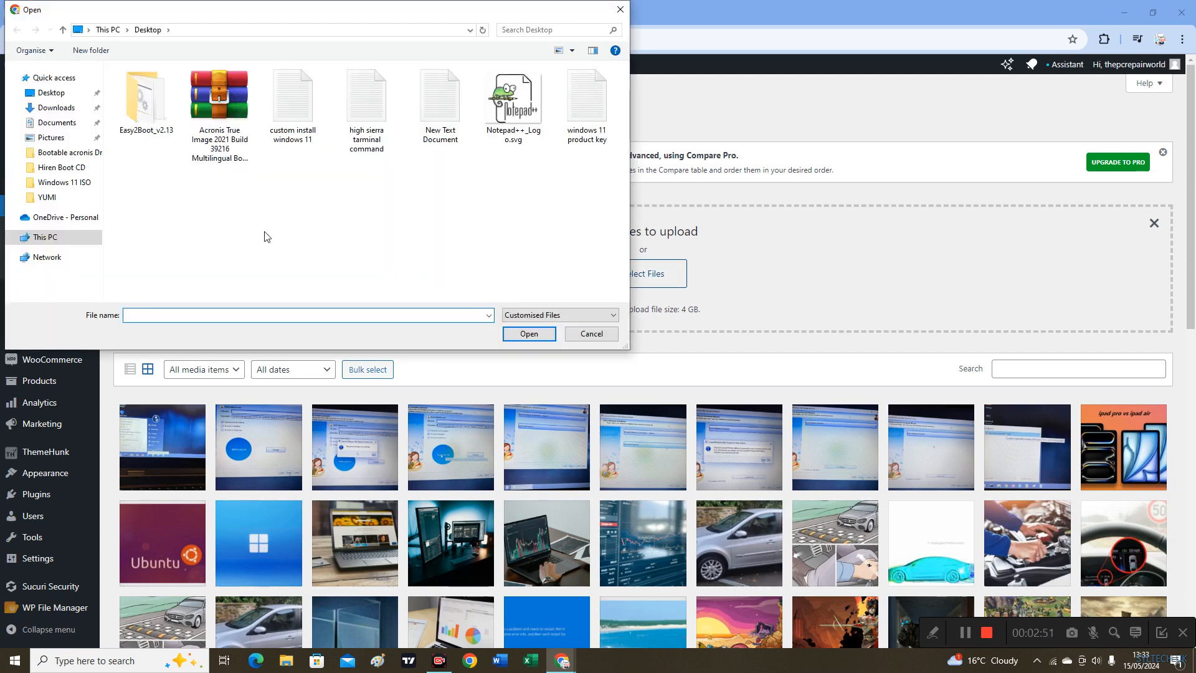
pyautogui.click(56, 107)
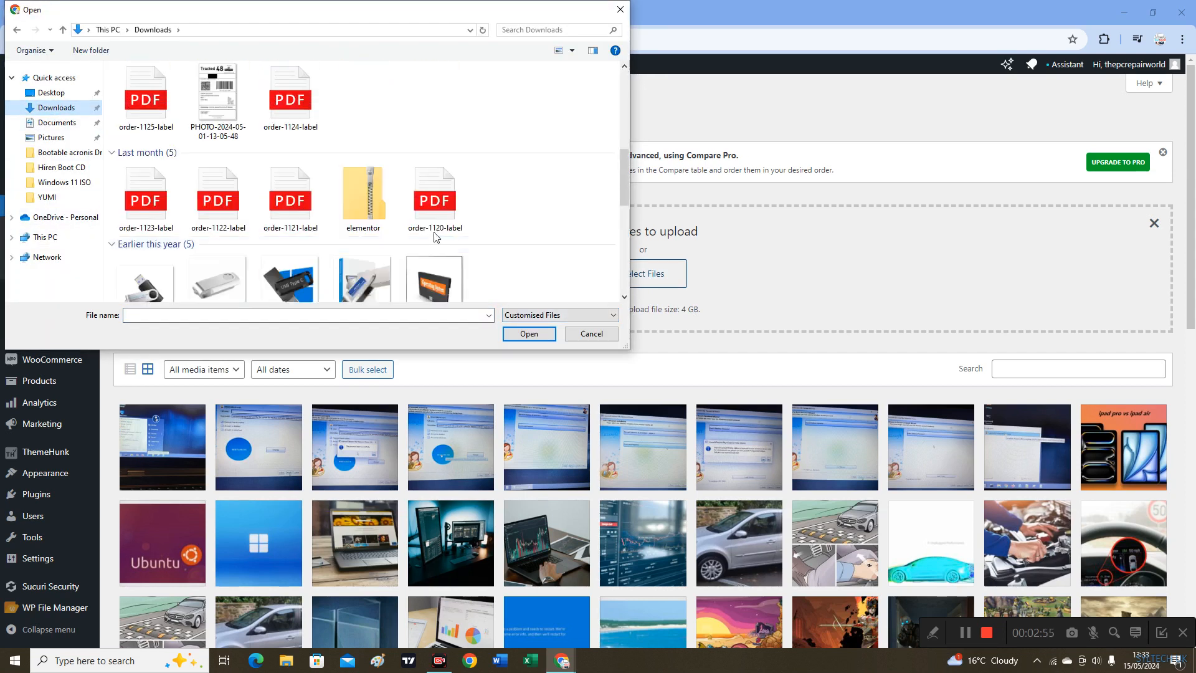
pyautogui.click(362, 191)
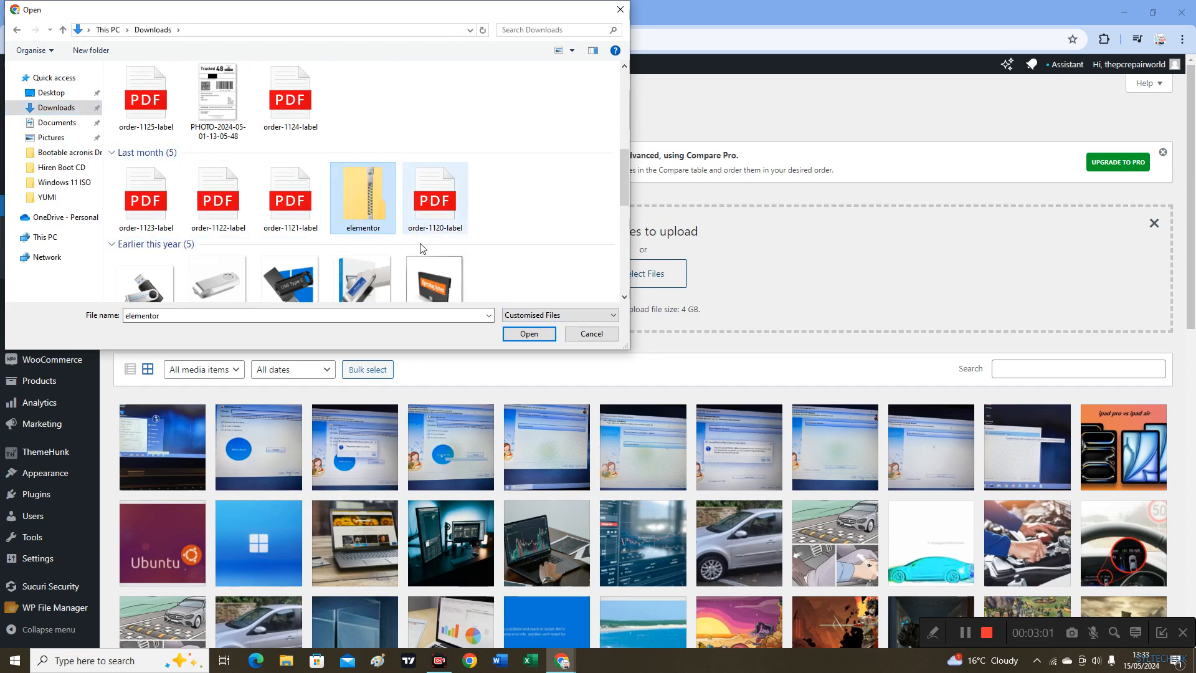
pyautogui.click(528, 334)
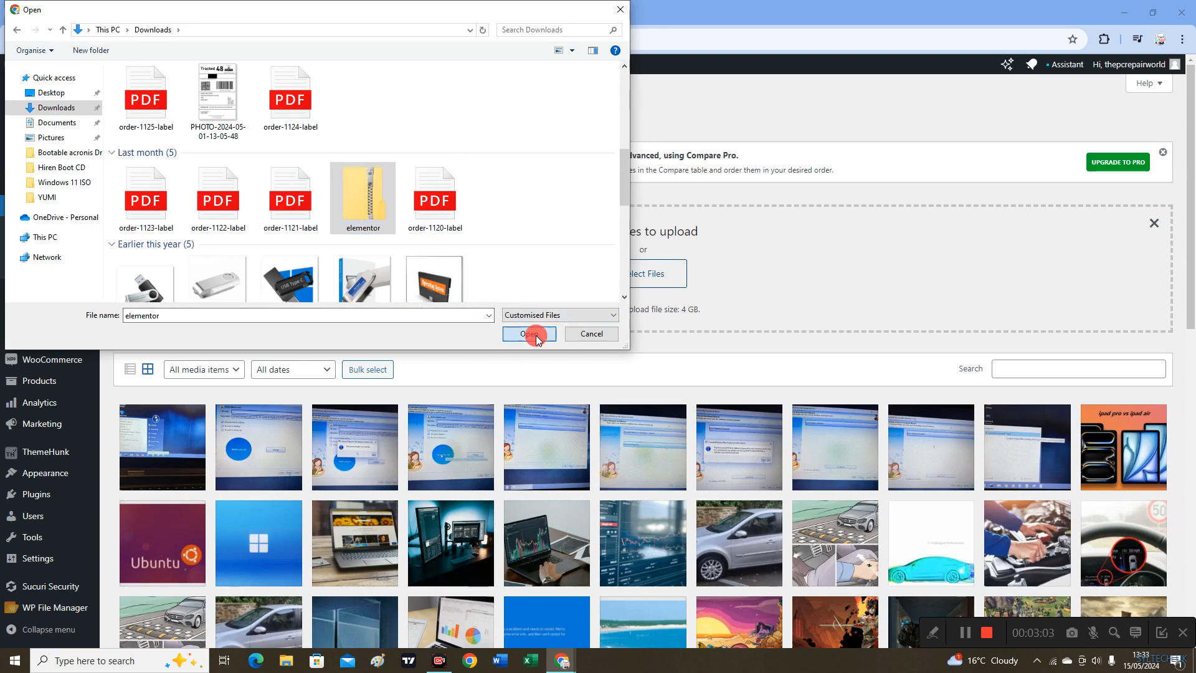
pyautogui.click(528, 334)
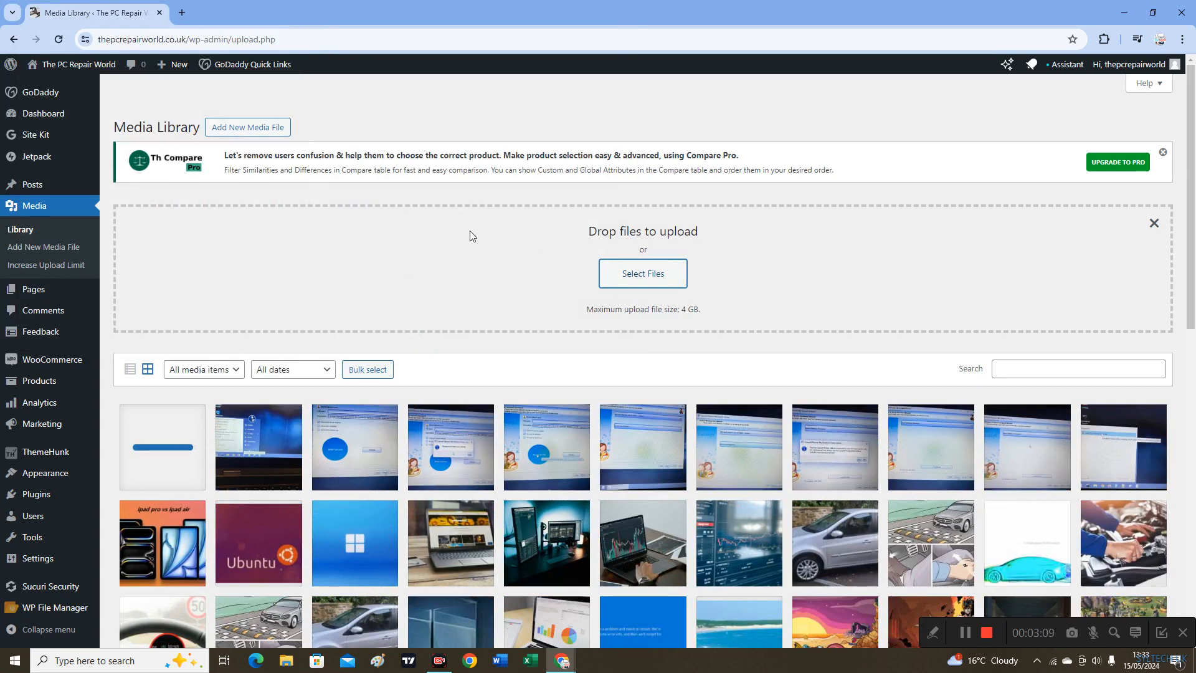
pyautogui.moveTo(457, 325)
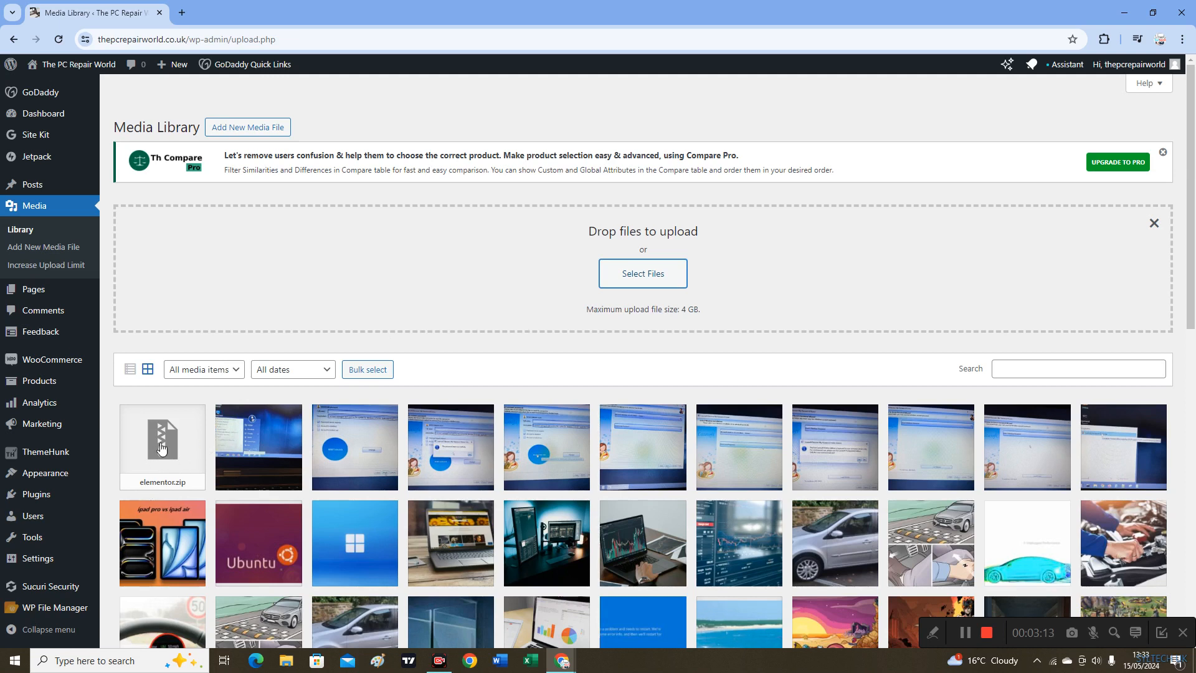
pyautogui.moveTo(158, 450)
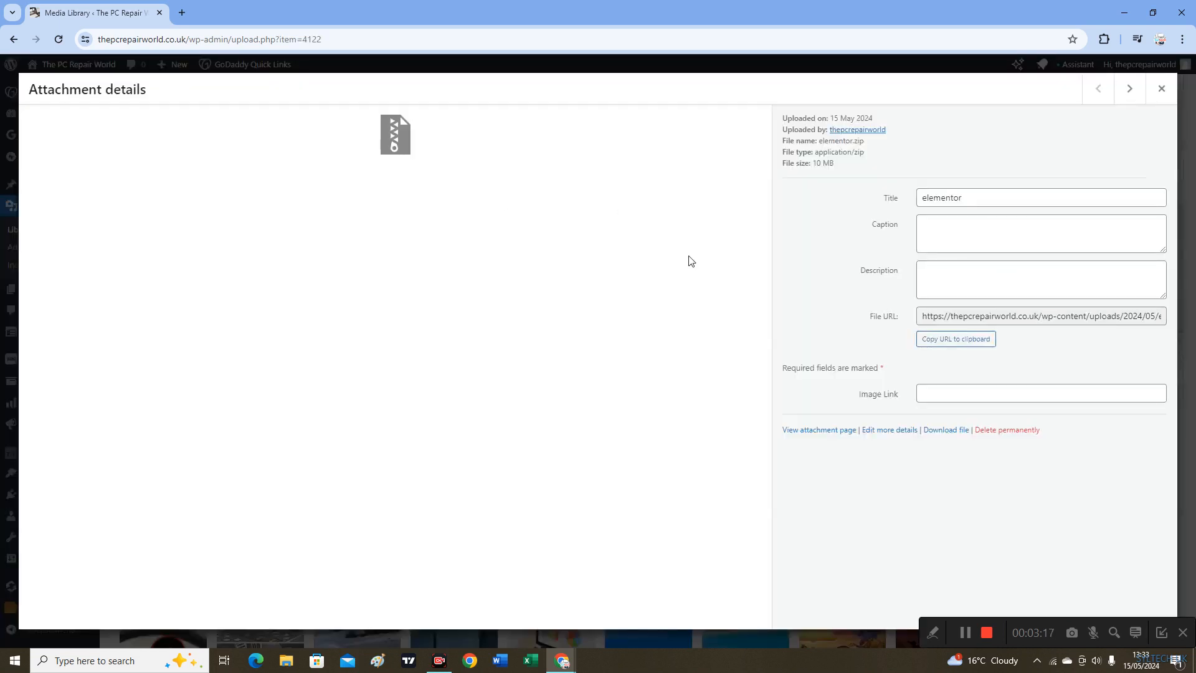
# Delete elementor.zip permanently, confirm, and close the Attachment details window
pyautogui.click(1006, 430)
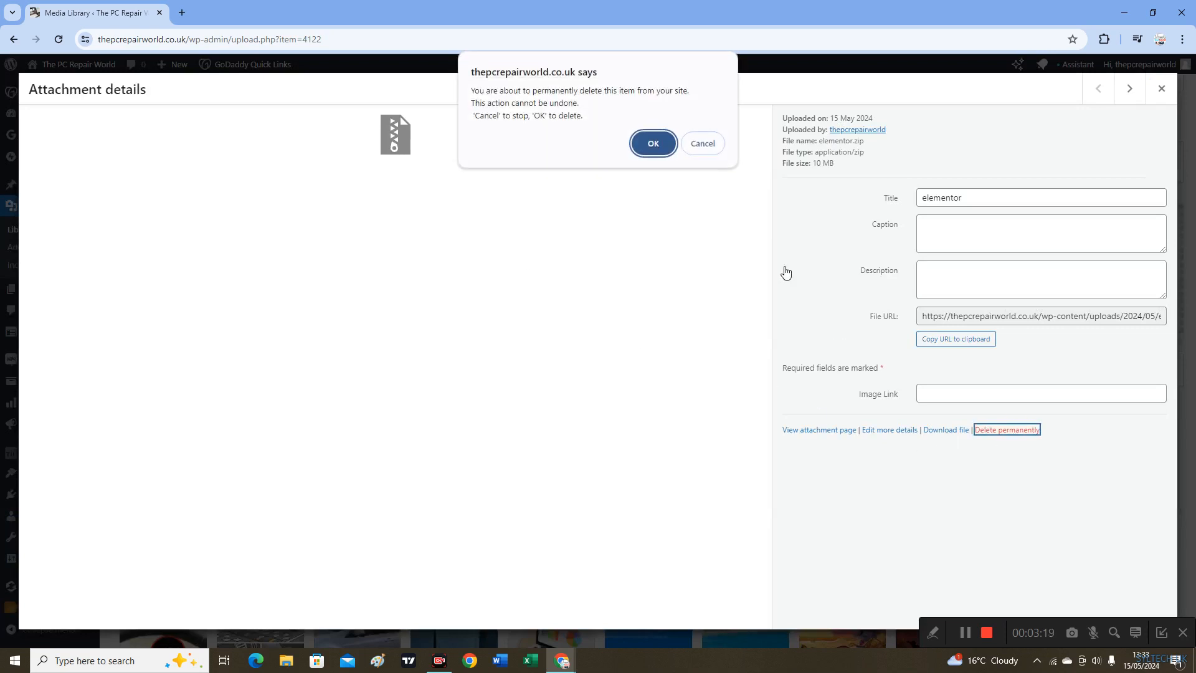
pyautogui.click(702, 143)
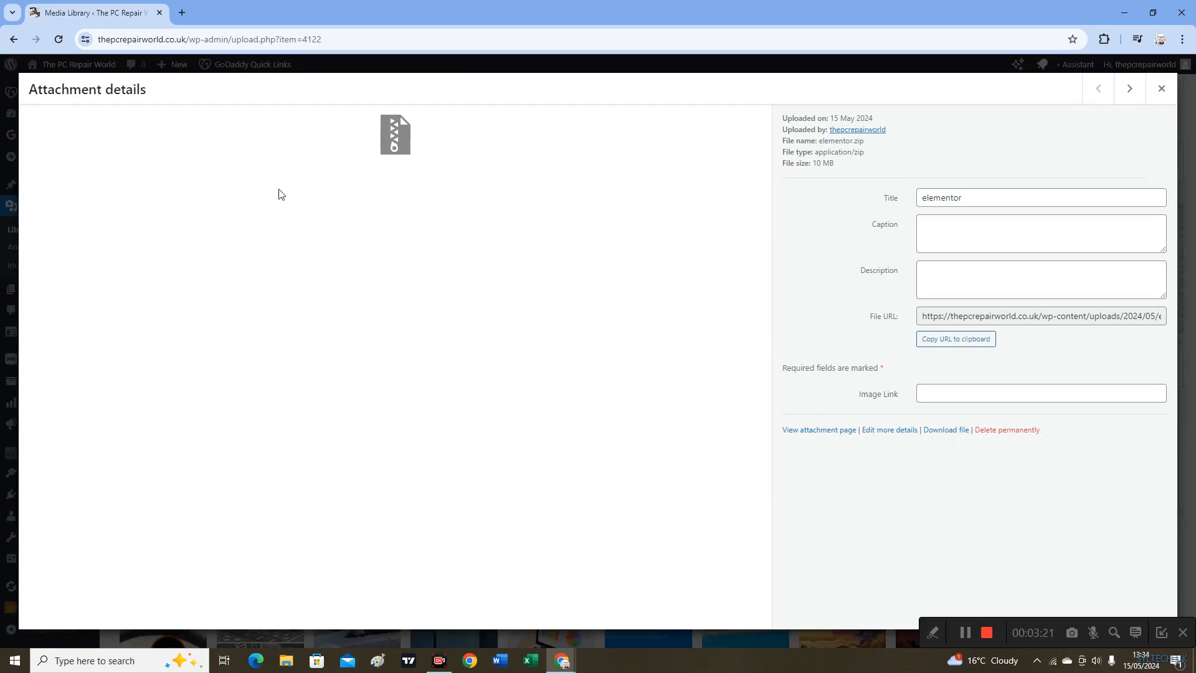
pyautogui.moveTo(1092, 94)
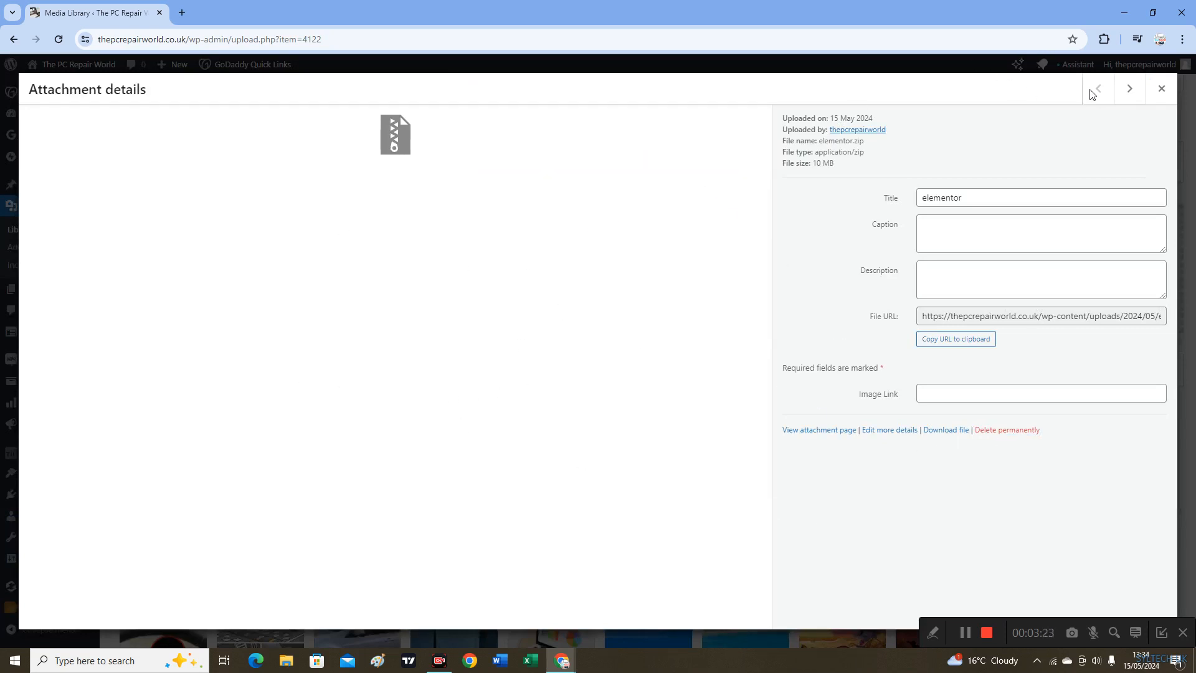
pyautogui.click(1160, 88)
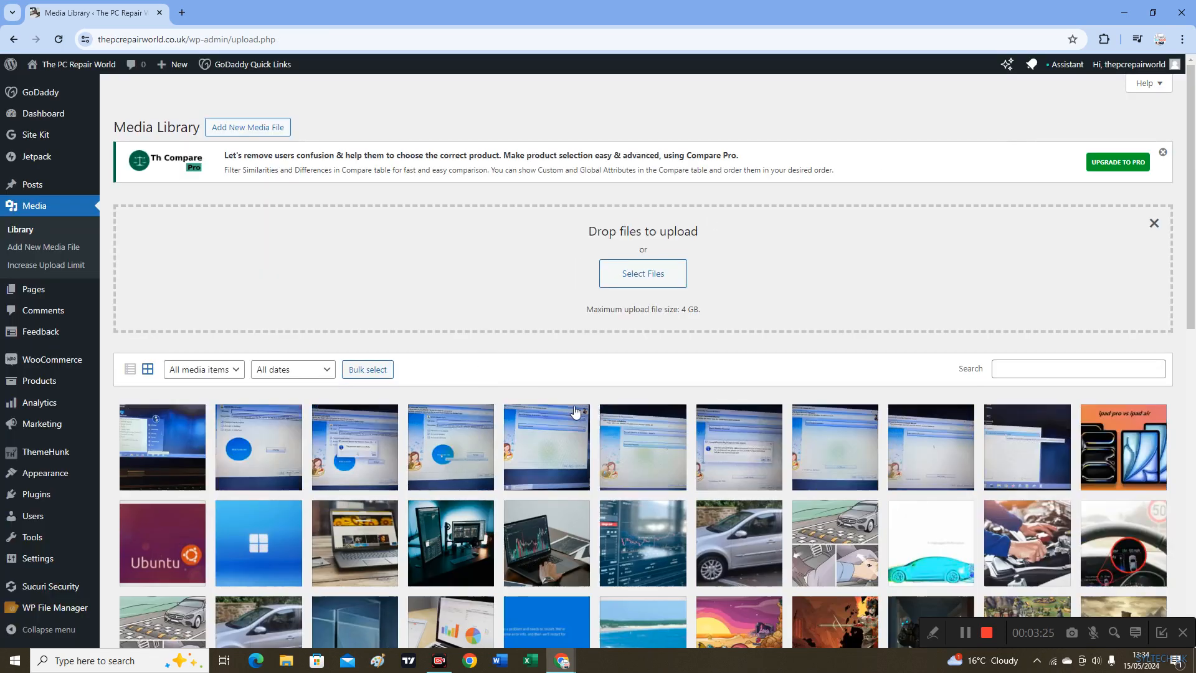
pyautogui.moveTo(438, 302)
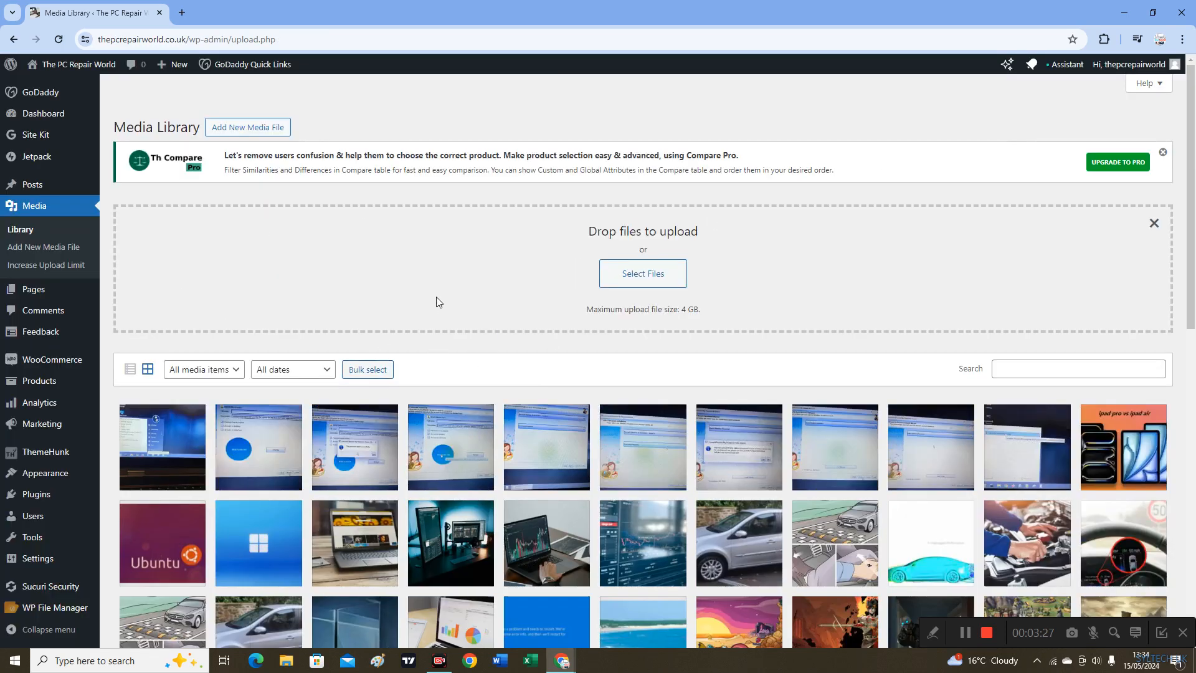
pyautogui.moveTo(341, 324)
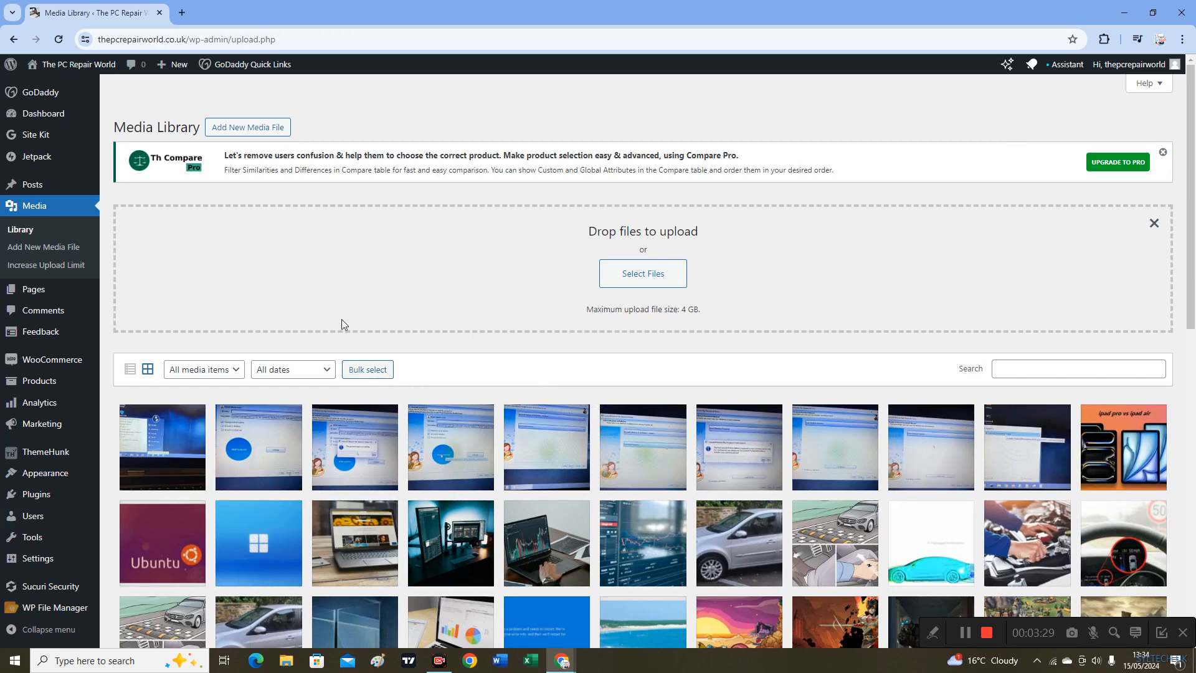